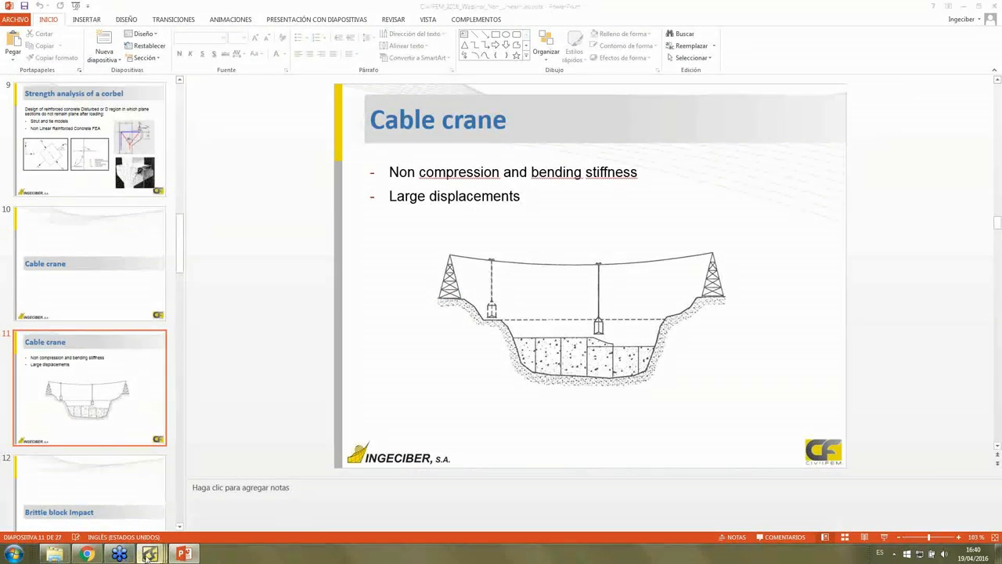
Step: Switch from the PowerPoint Cable crane slide back to the CivilFEM analysis window
left_click(119, 554)
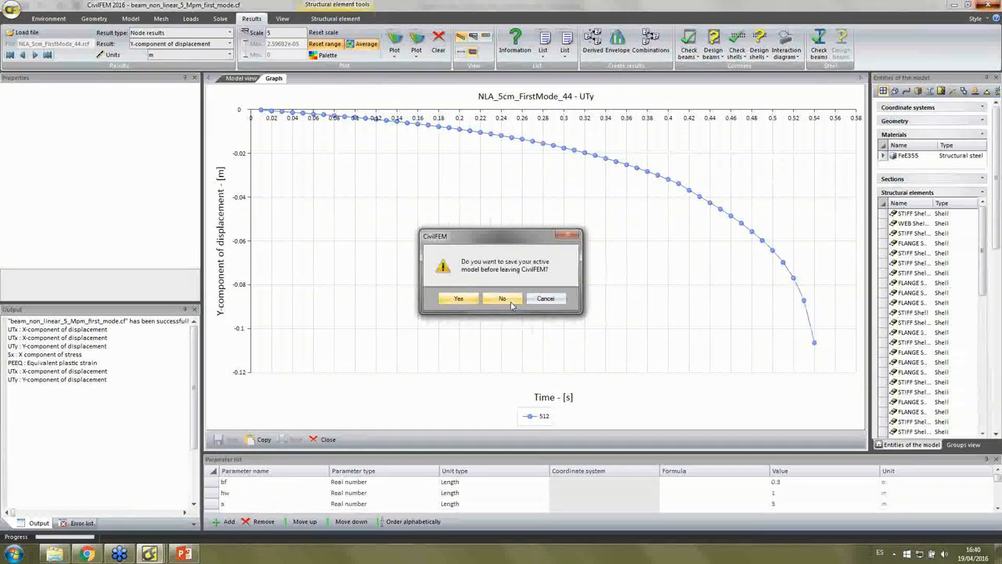
Step: Discard the beam model, close that CivilFEM window, and start File > Open without saving the corbel model
left_click(501, 297)
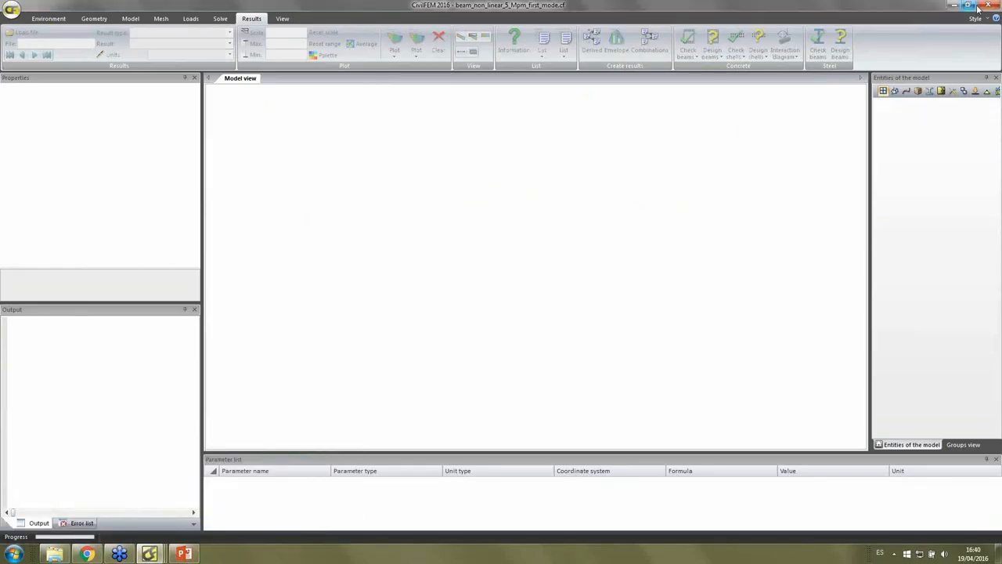
left_click(996, 6)
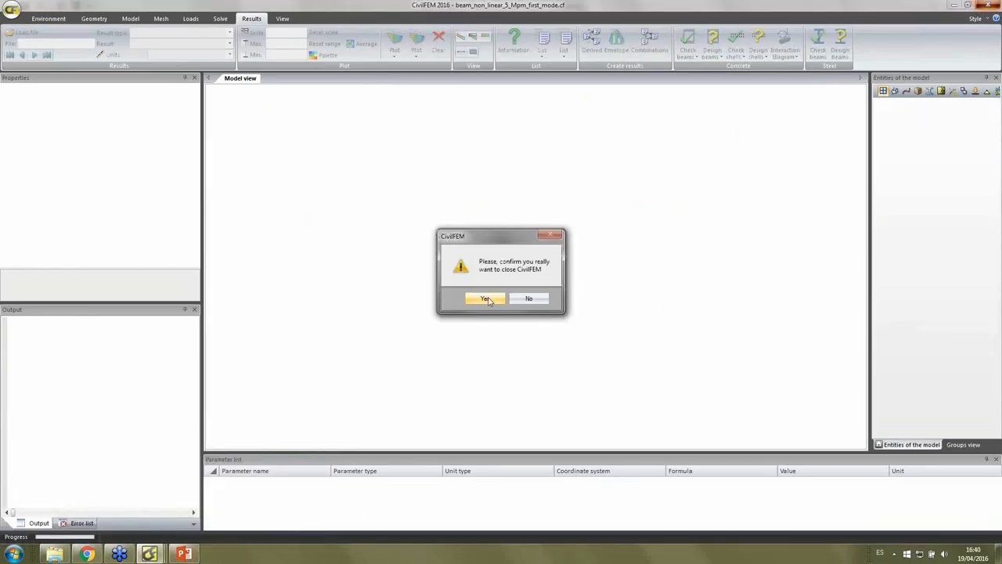
left_click(486, 298)
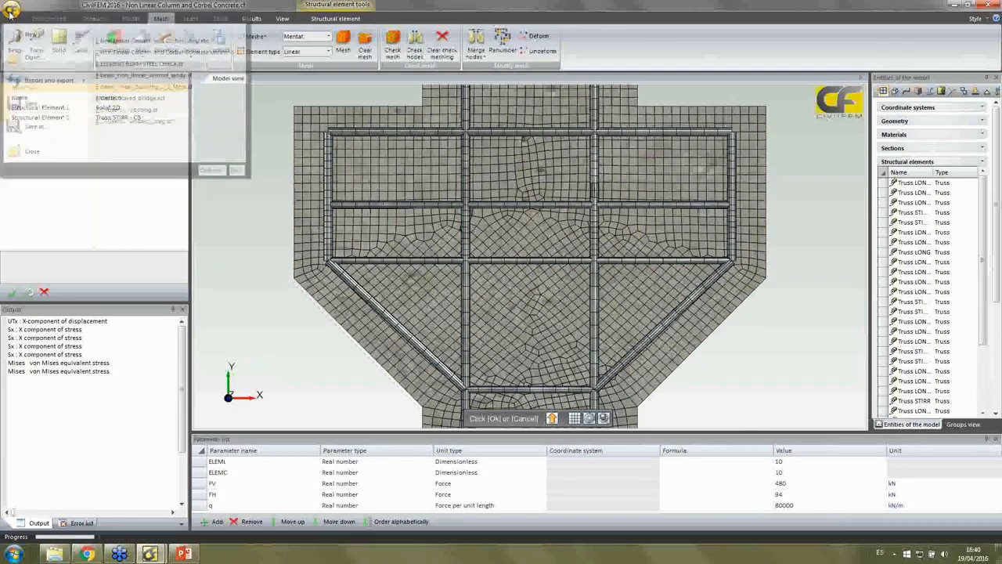
left_click(31, 150)
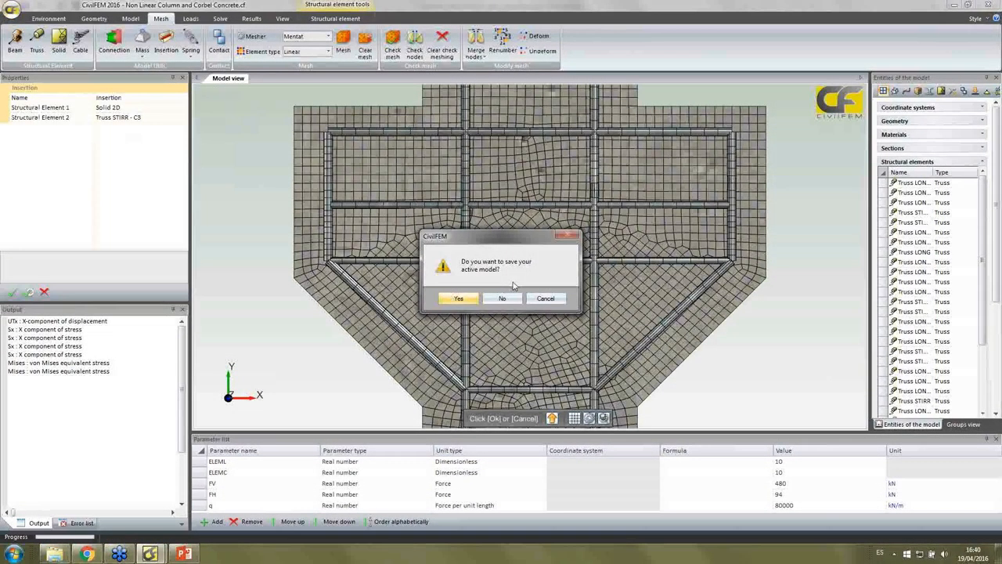
left_click(501, 298)
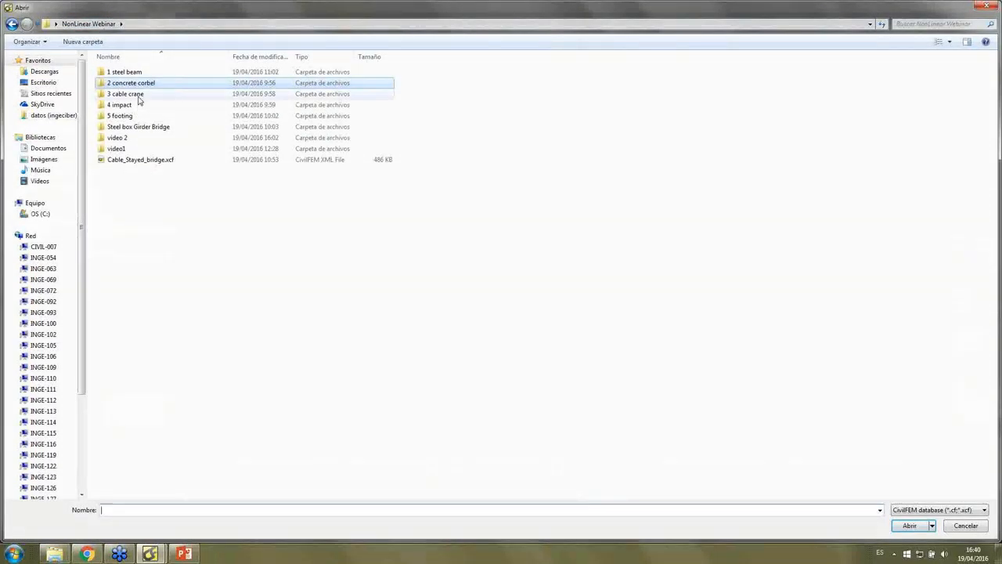
Step: Browse into 3 cable crane > cable tighten and open cable.xcf
double_click(126, 94)
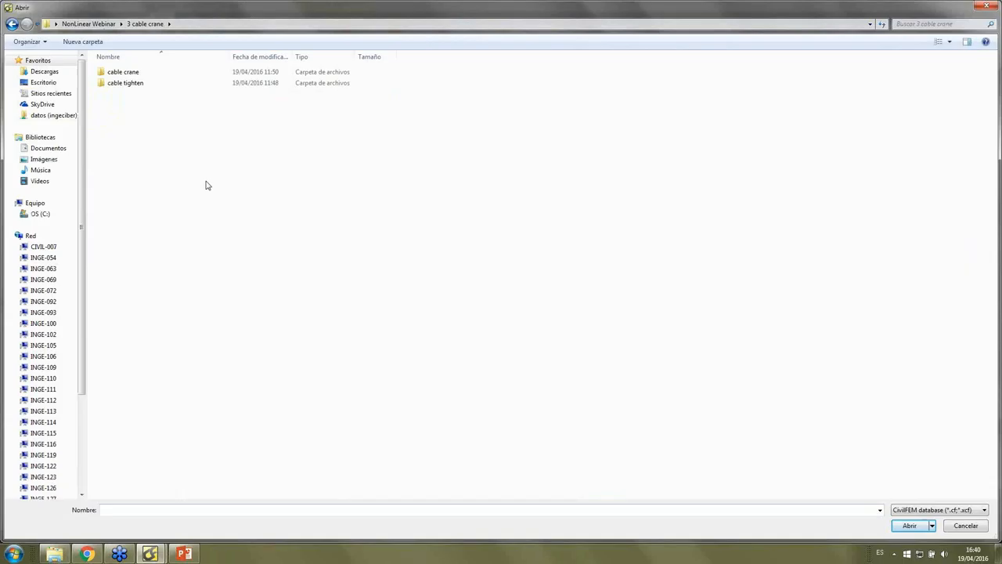
left_click(126, 81)
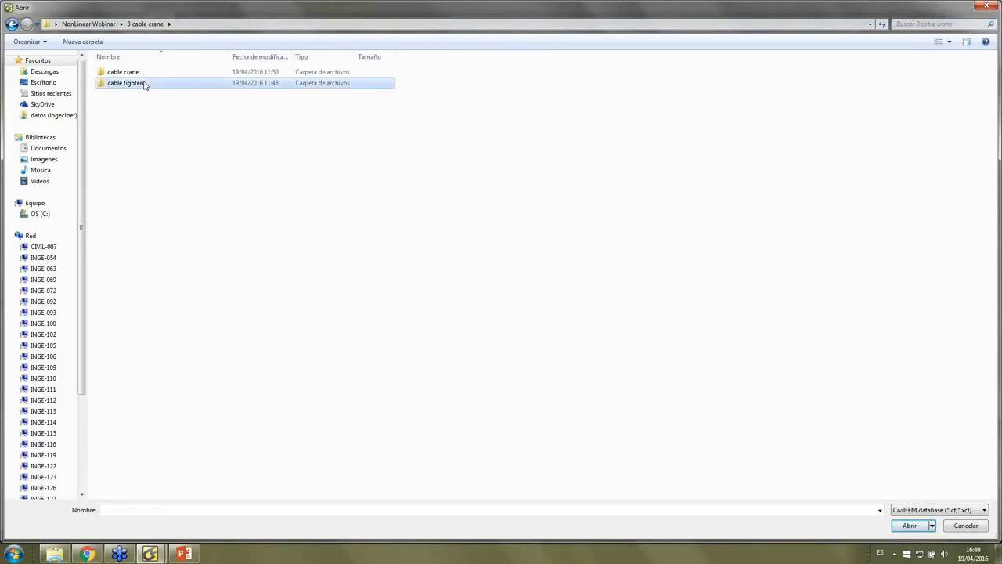
mouse_move(126, 83)
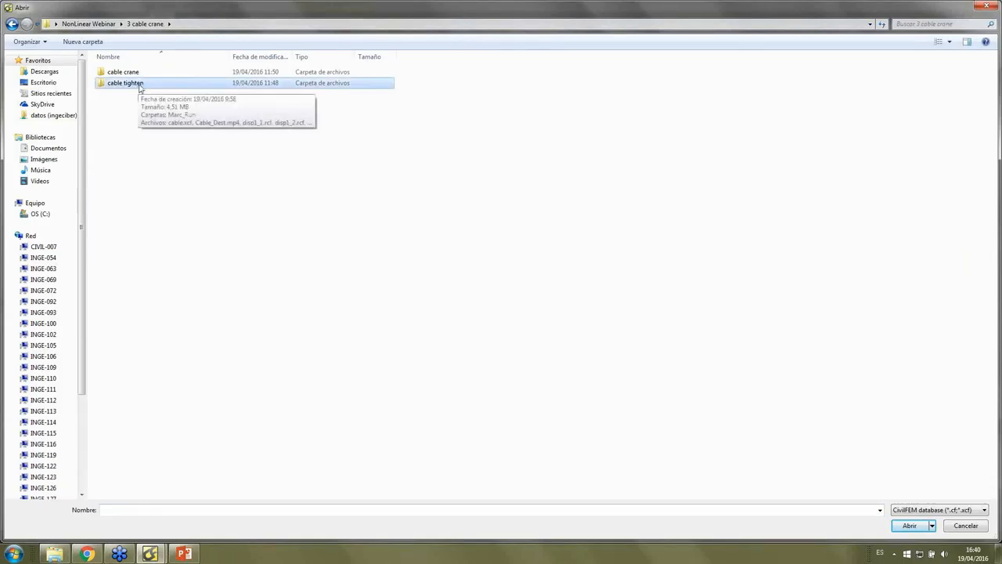
double_click(125, 81)
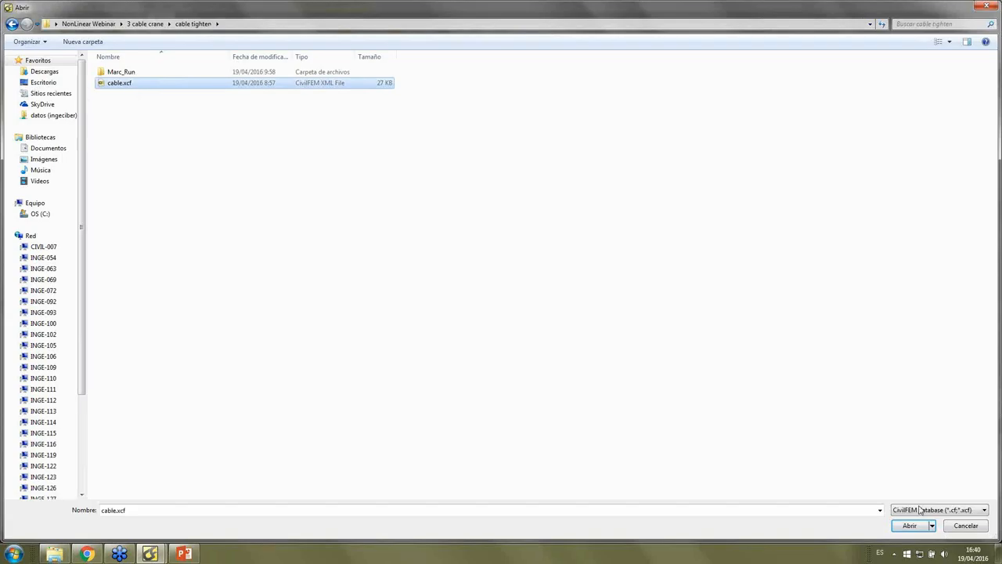
left_click(908, 526)
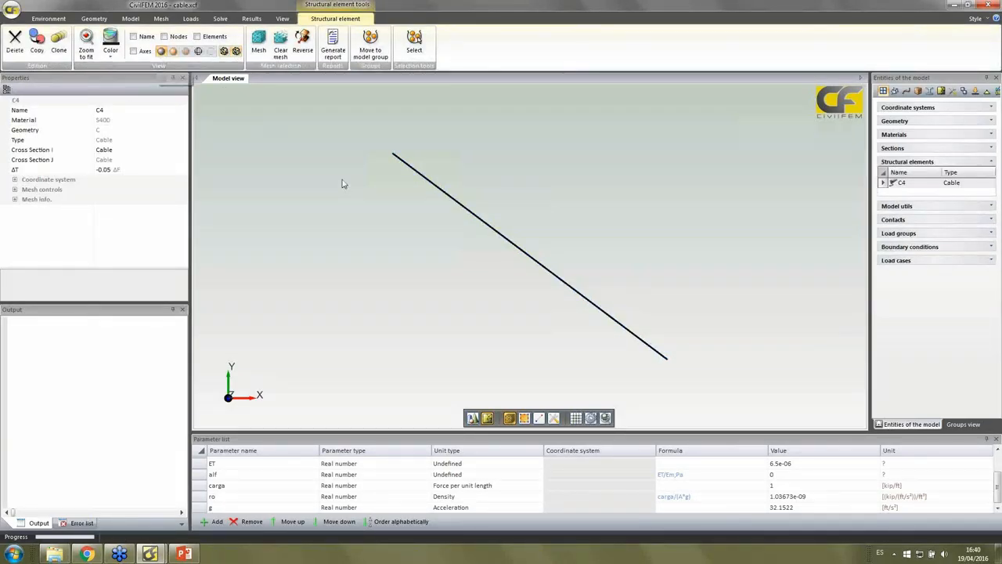
Step: From the Results tab, load the disp2_37.rcf results file for the cable model
left_click(250, 19)
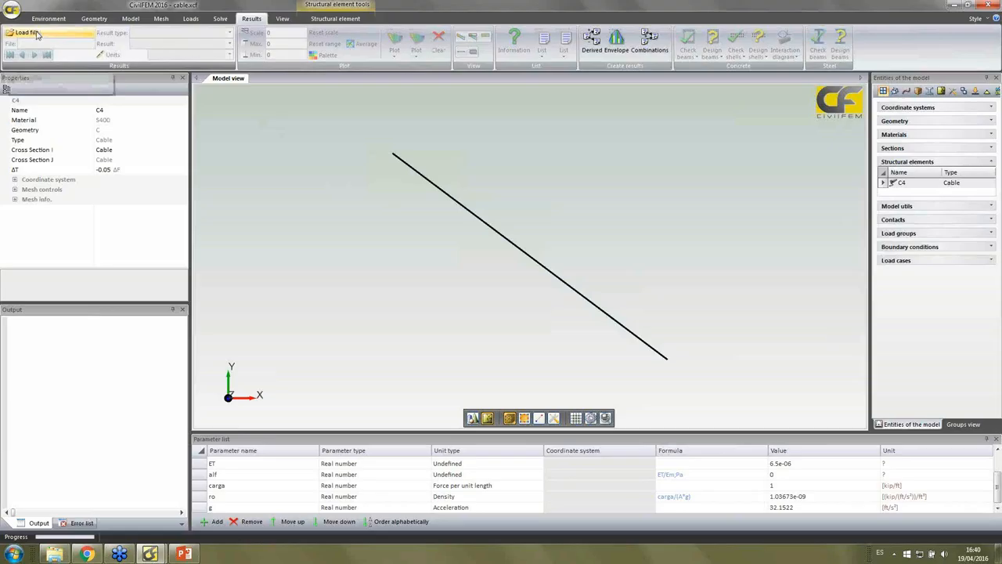
left_click(28, 31)
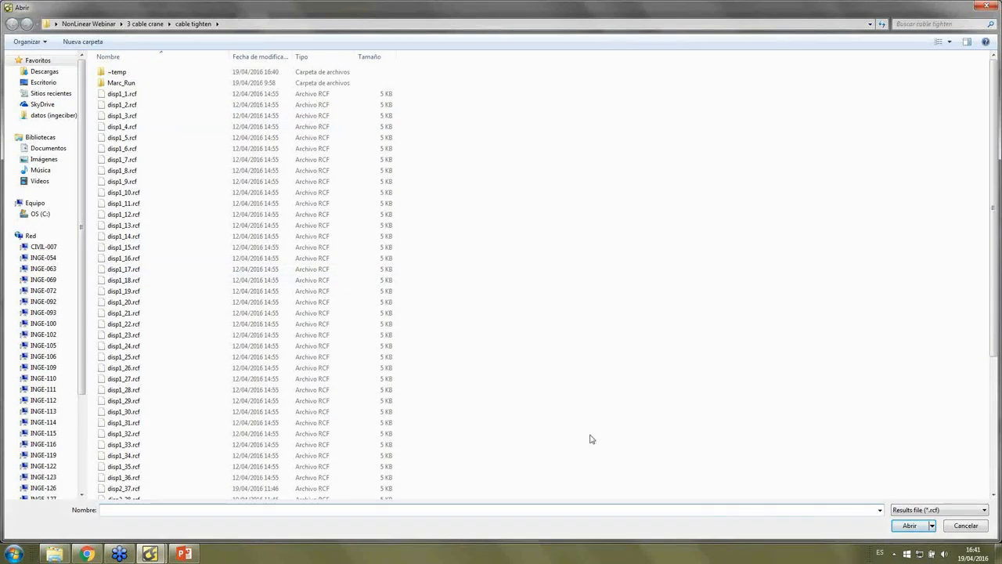
scroll("down", 3)
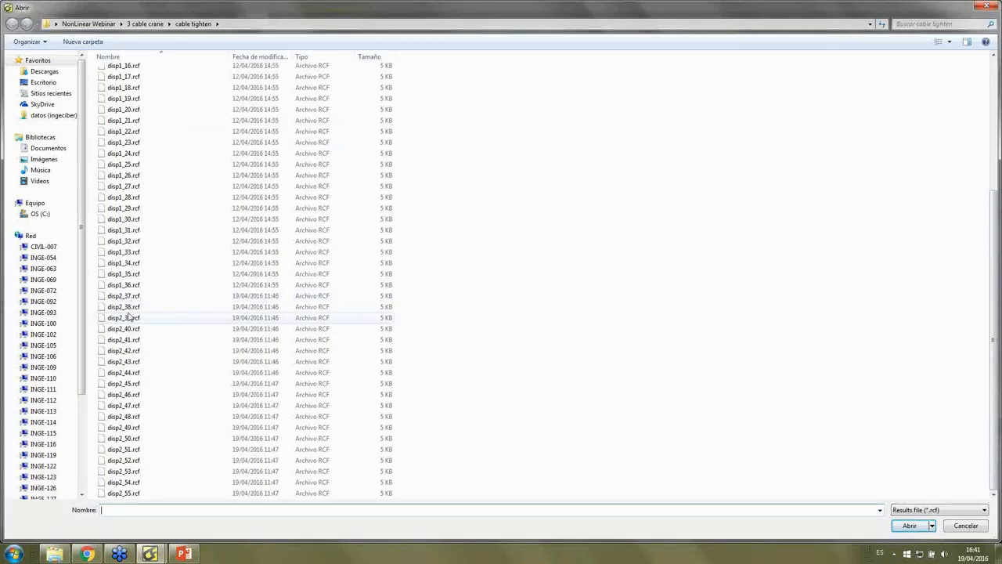
left_click(122, 295)
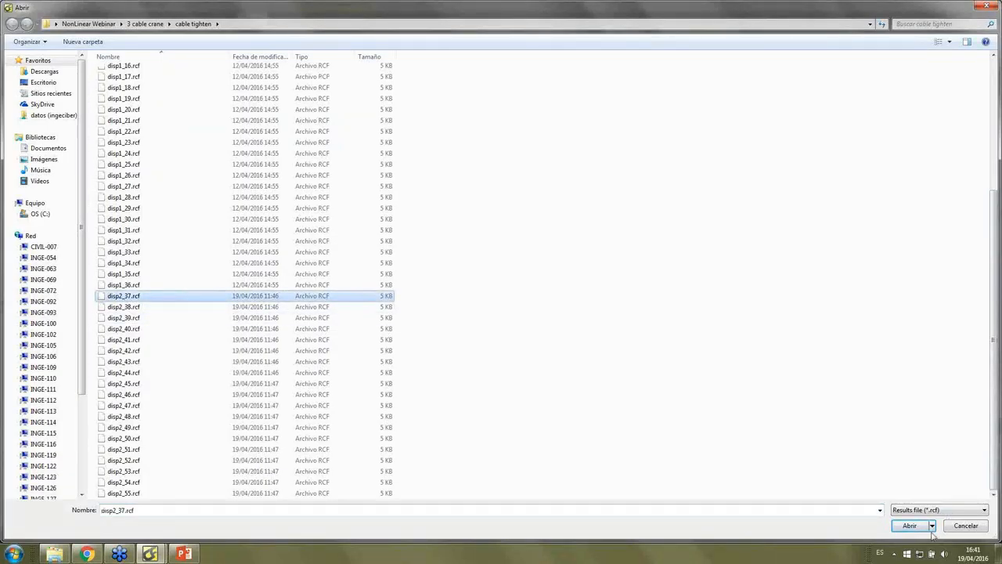
left_click(910, 526)
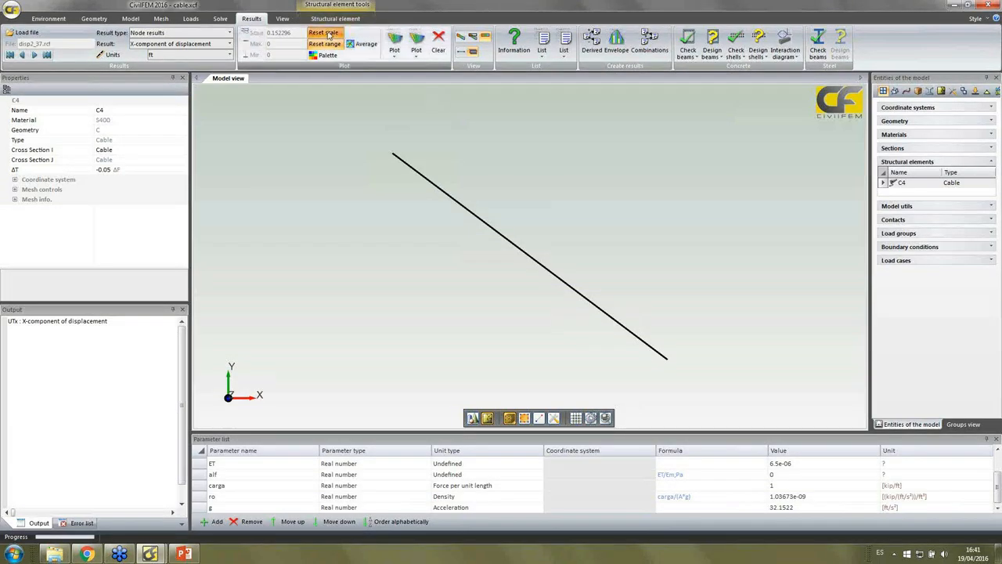
Step: Plot X-displacement contours at scale 1, then select the Y-component of displacement result
left_click(280, 33)
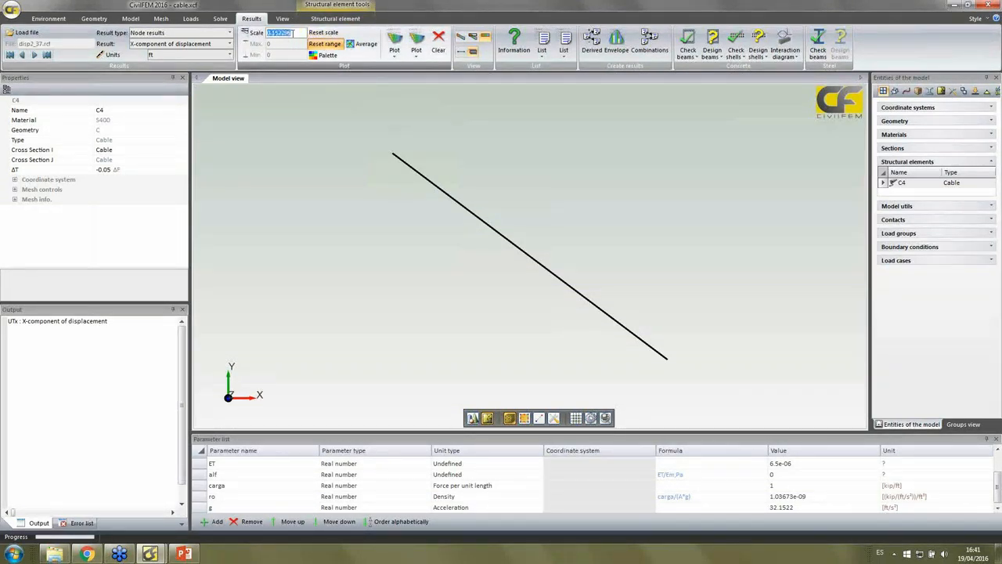
type("1")
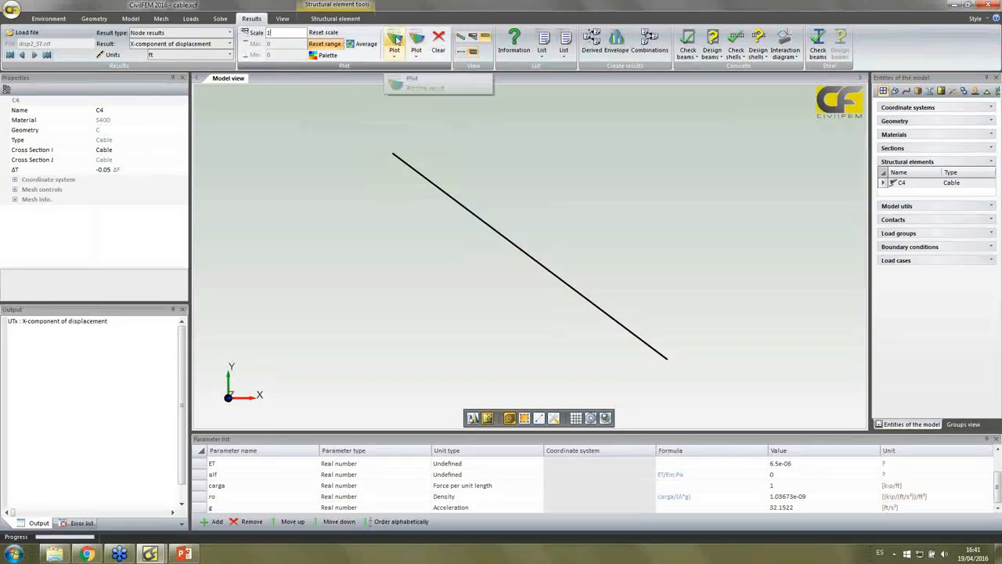
left_click(395, 40)
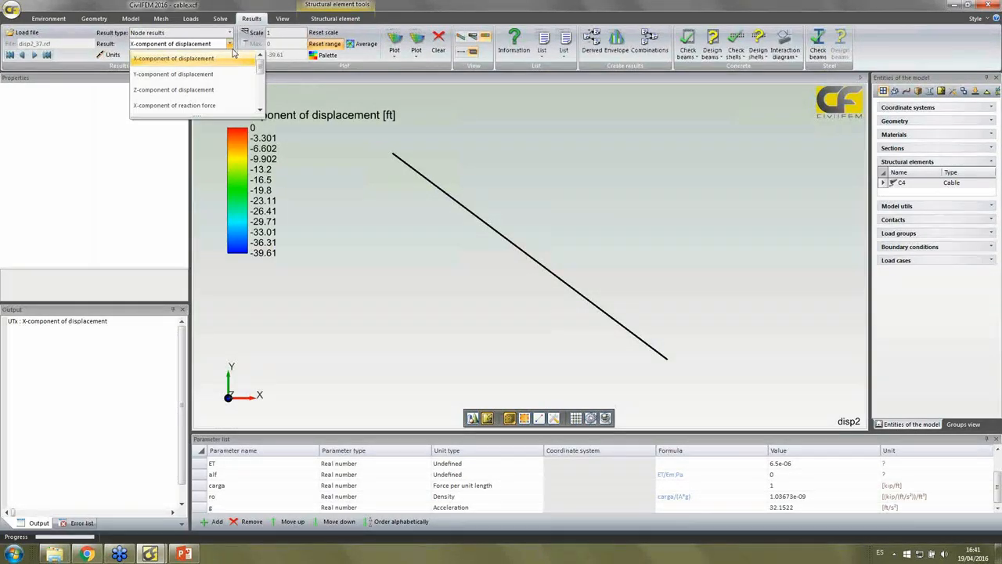
left_click(173, 74)
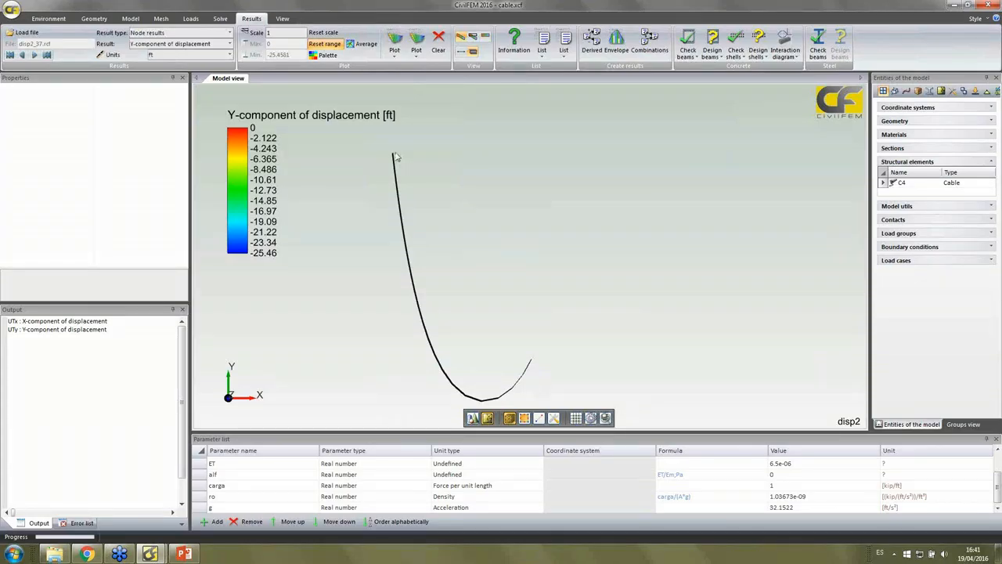
mouse_move(532, 363)
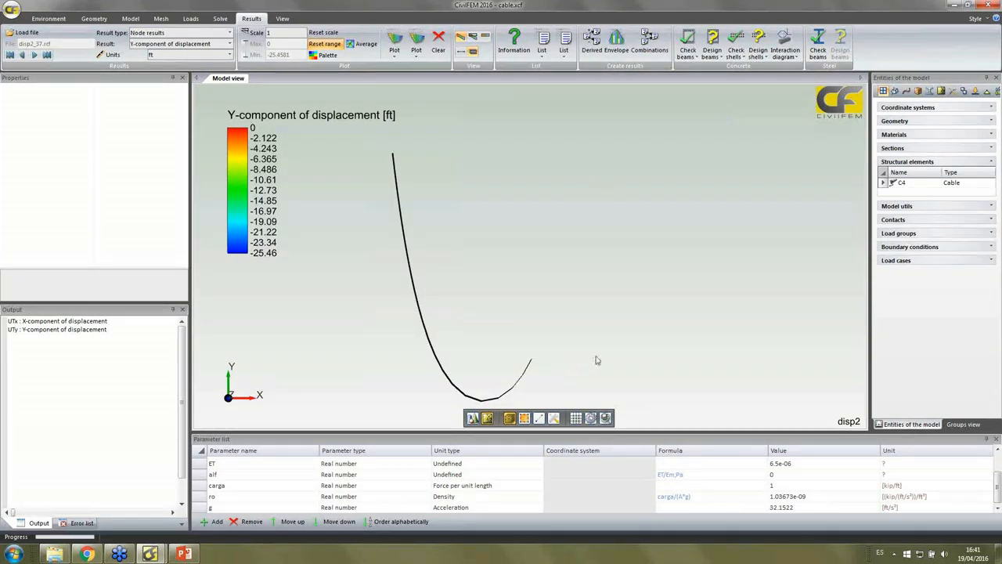
mouse_move(767, 360)
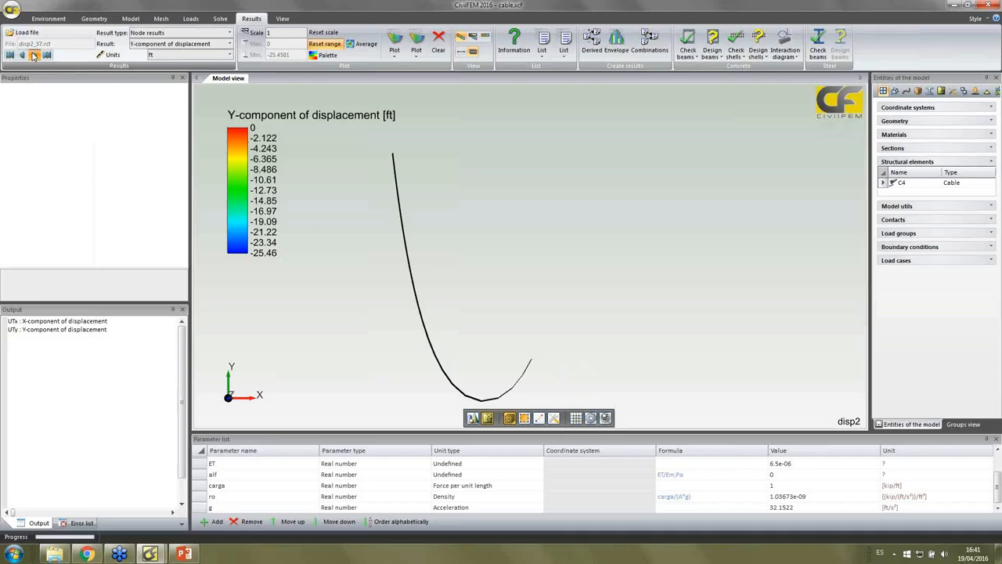
Step: Advance through three load steps of Y-displacement, the sag easing to about -23.2 ft and back to -25.5 ft
left_click(35, 53)
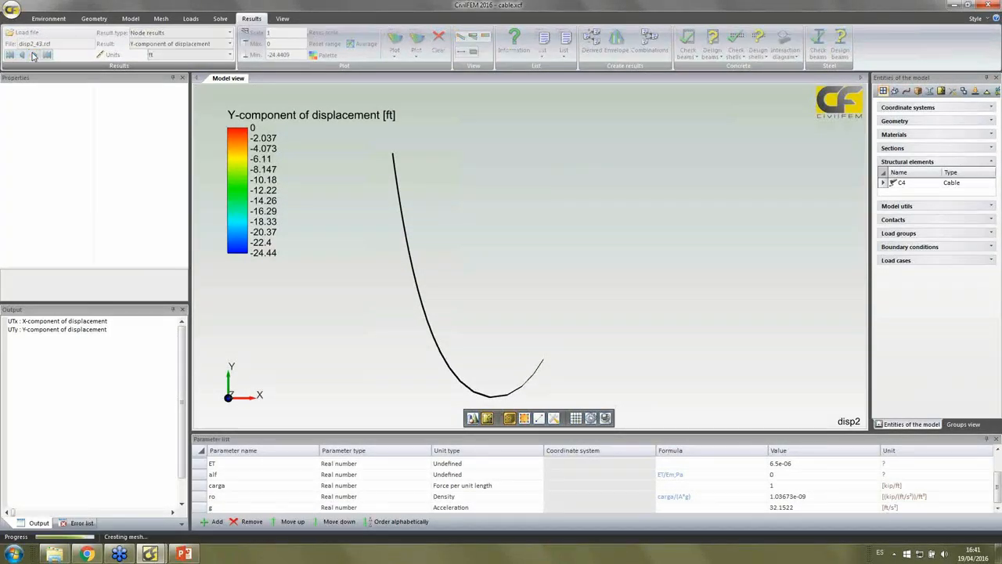
left_click(33, 53)
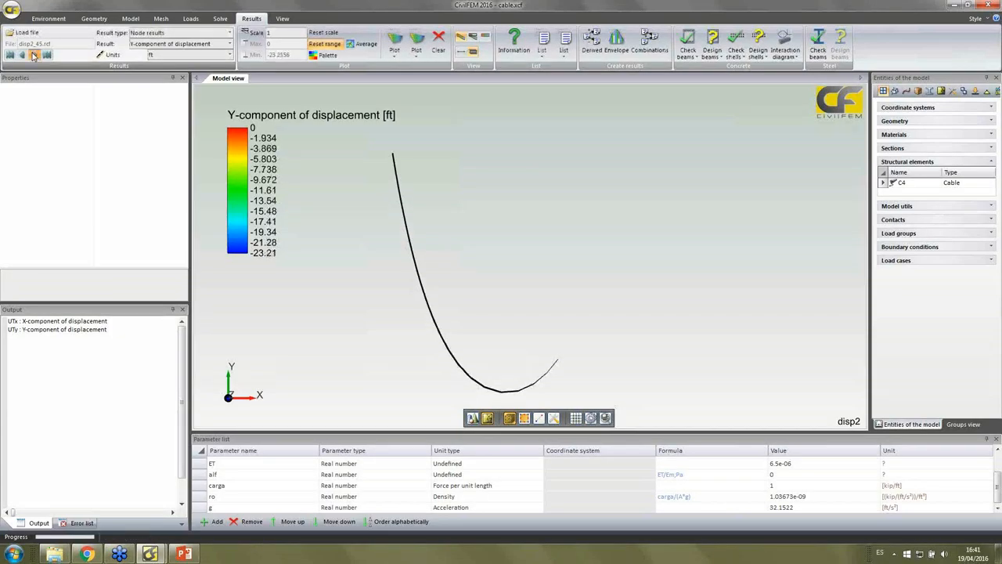
left_click(35, 53)
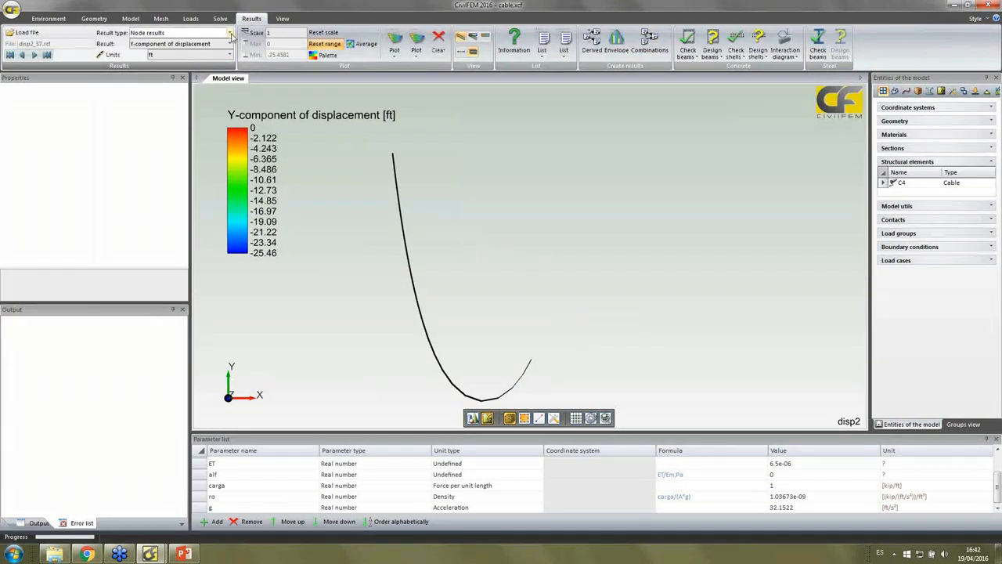
Step: Plot End results Axial force on the cable, ranging about 0.0081 to 0.0112 kip
left_click(228, 32)
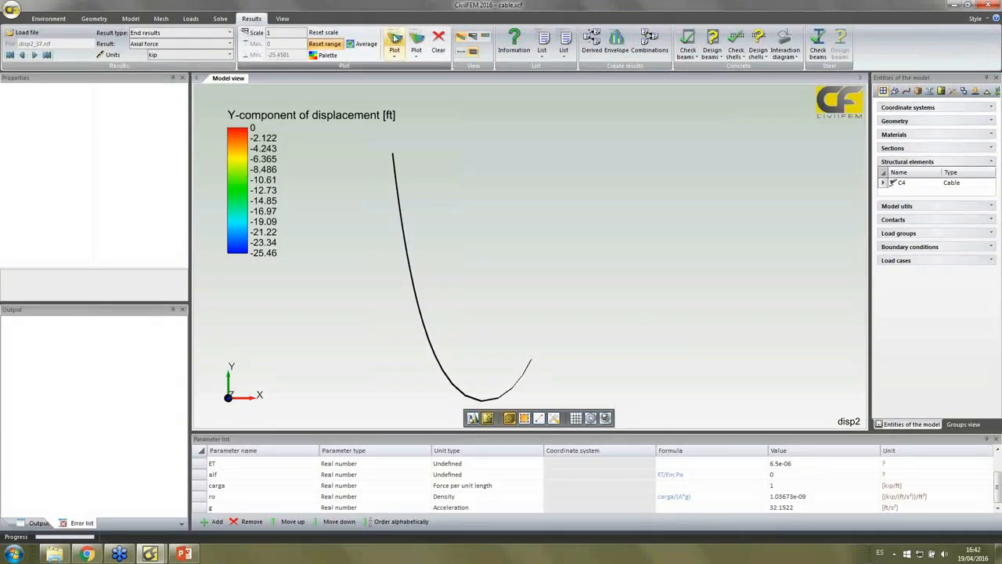
left_click(394, 44)
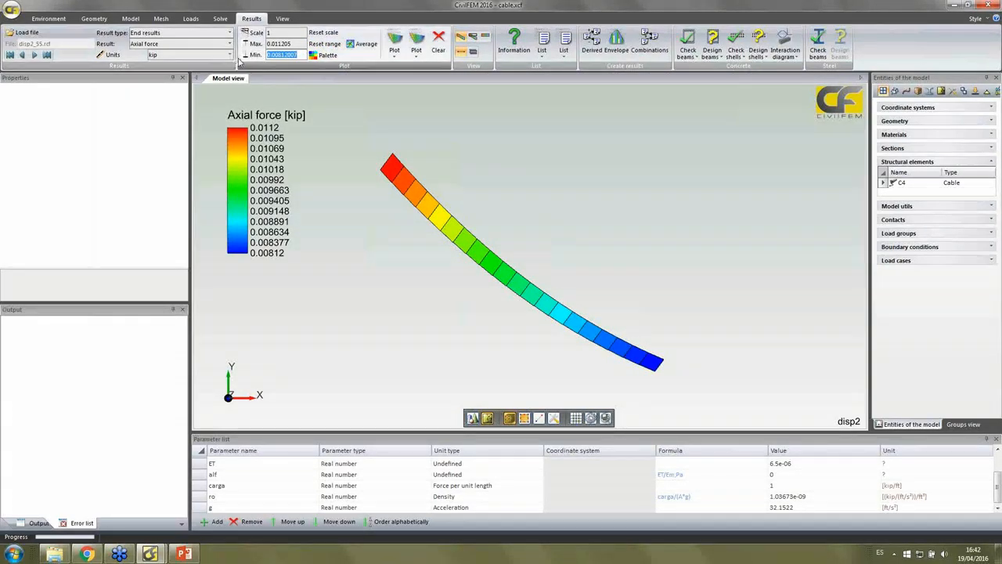
Step: Fix the axial force legend minimum at 0 and step from the first load step to the final 0.0112 kip tension
left_click(395, 37)
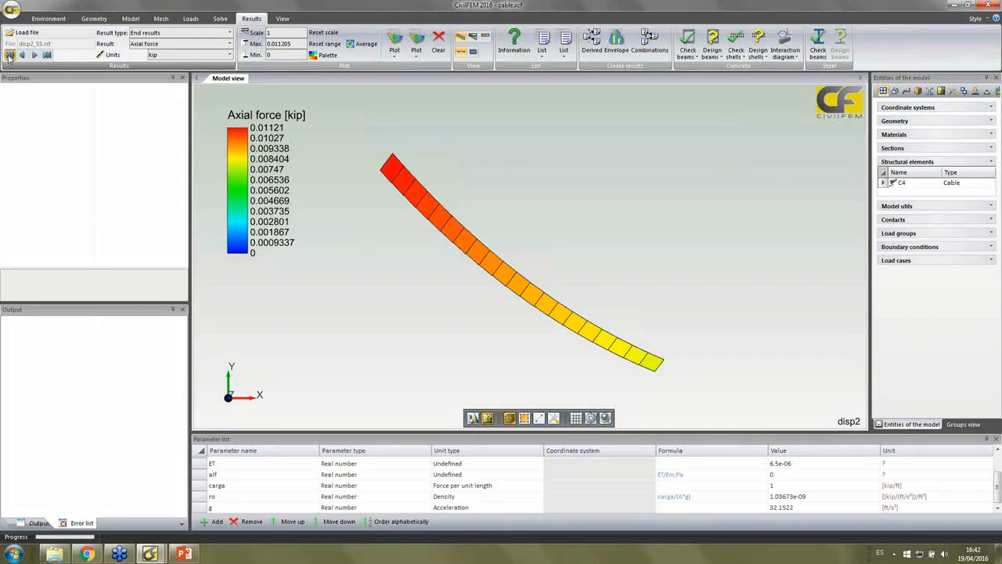
left_click(34, 53)
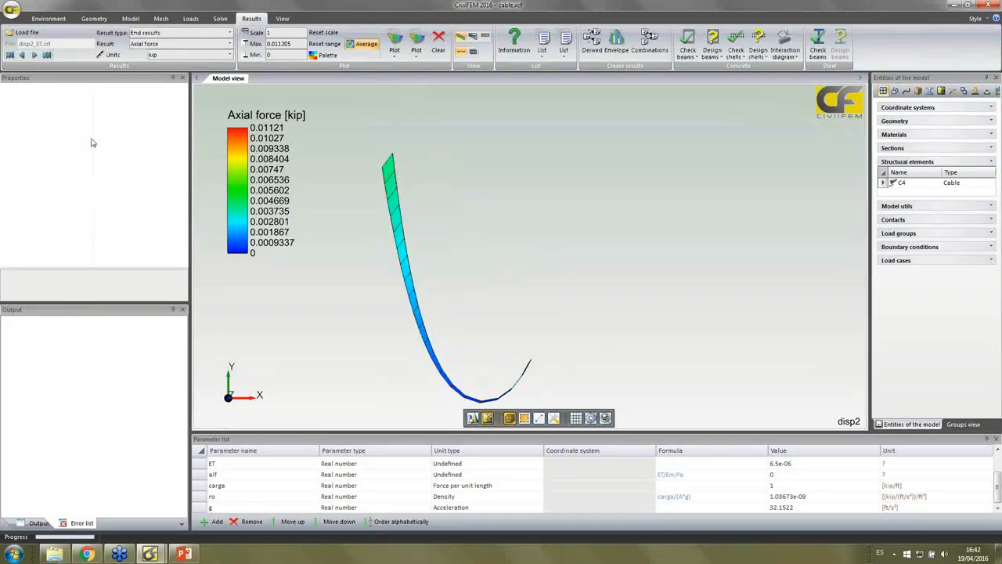
left_click(34, 55)
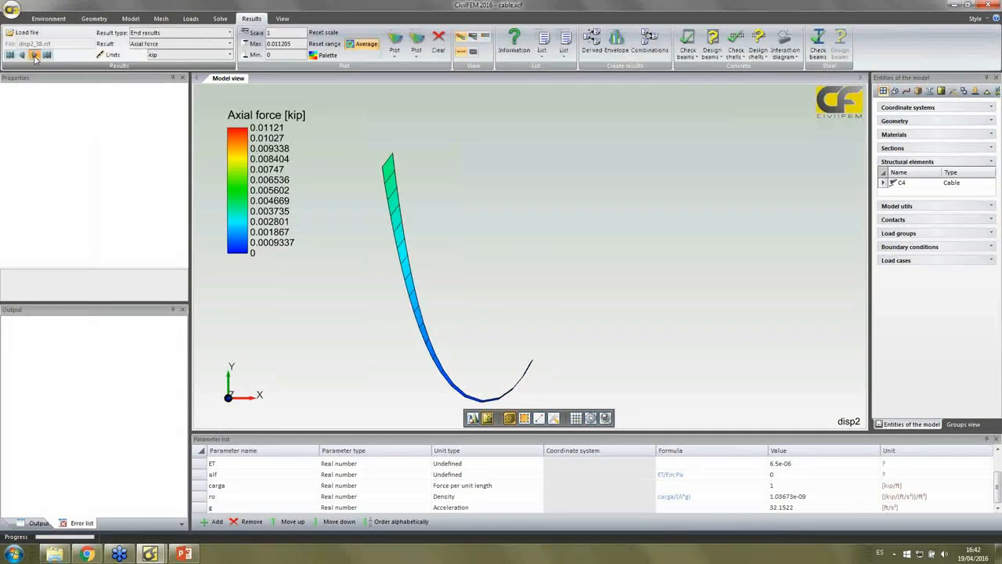
left_click(35, 53)
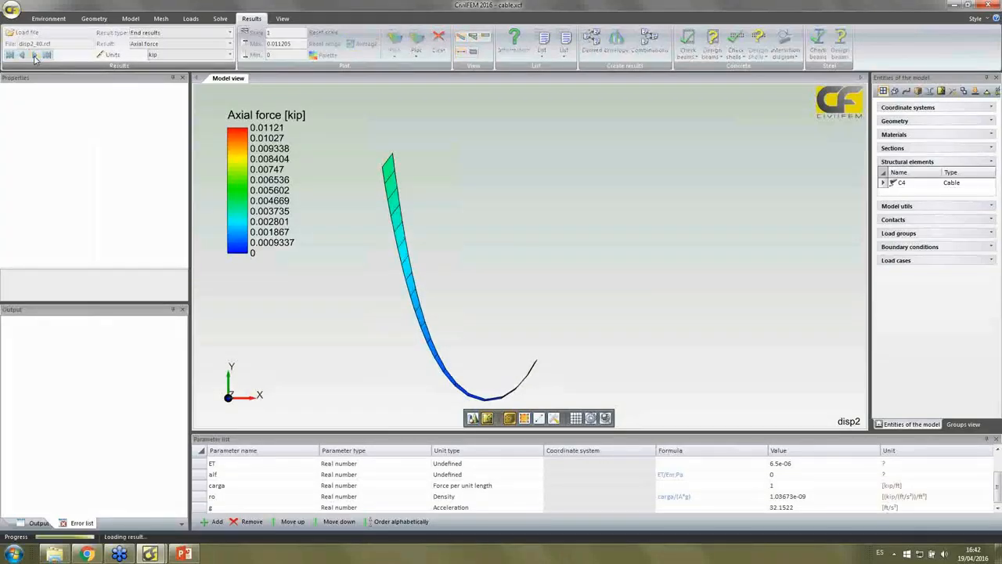
left_click(35, 55)
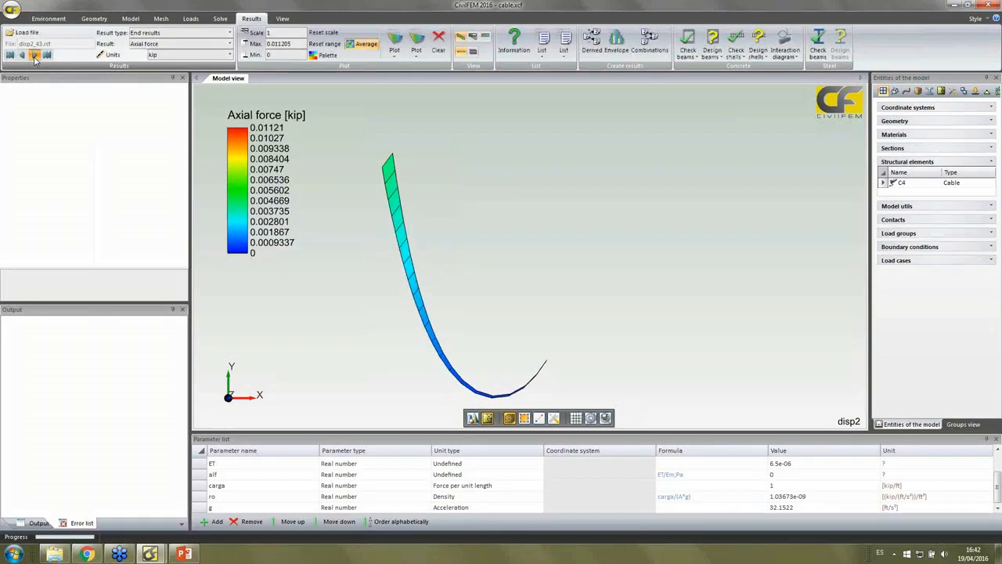
left_click(34, 54)
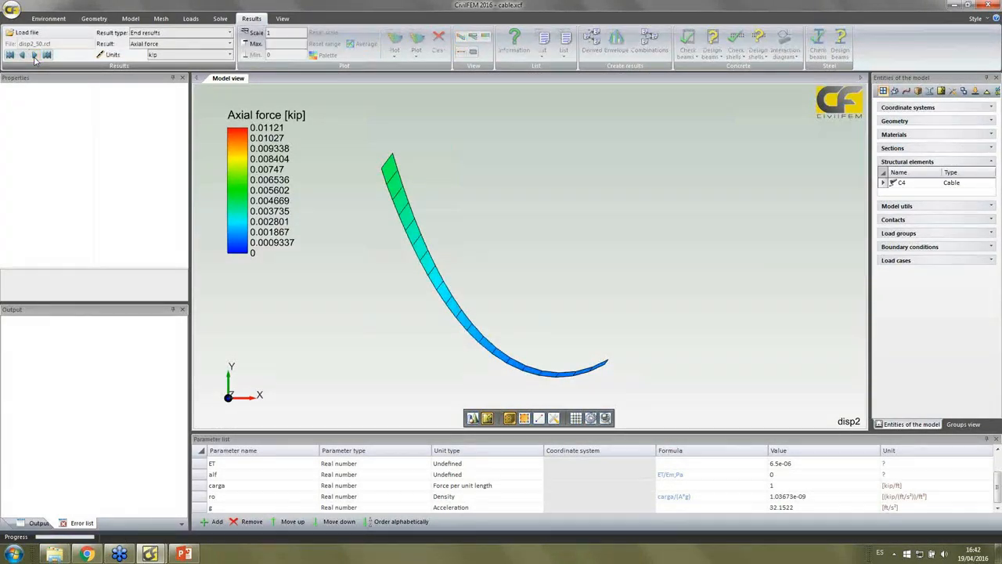
left_click(35, 53)
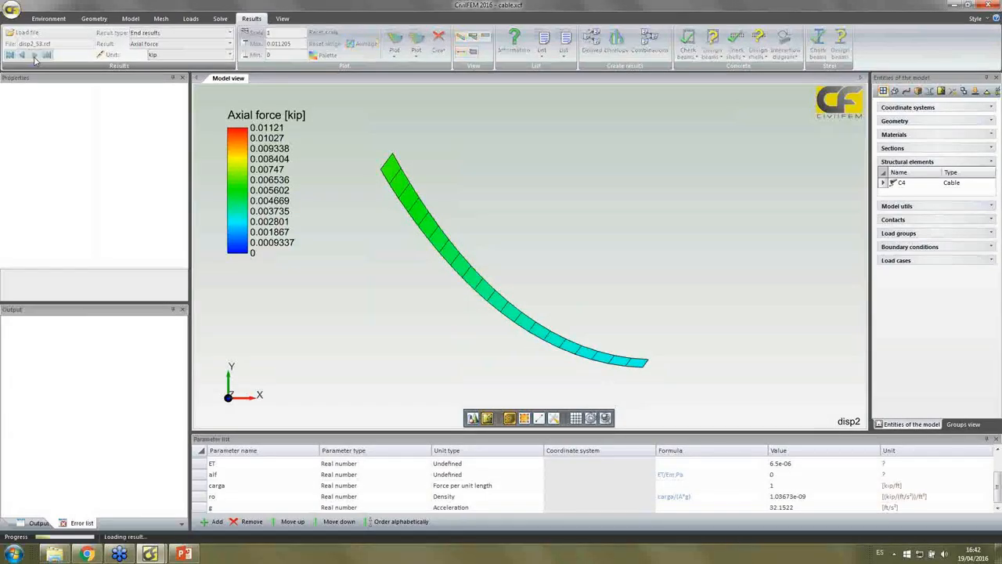
left_click(35, 55)
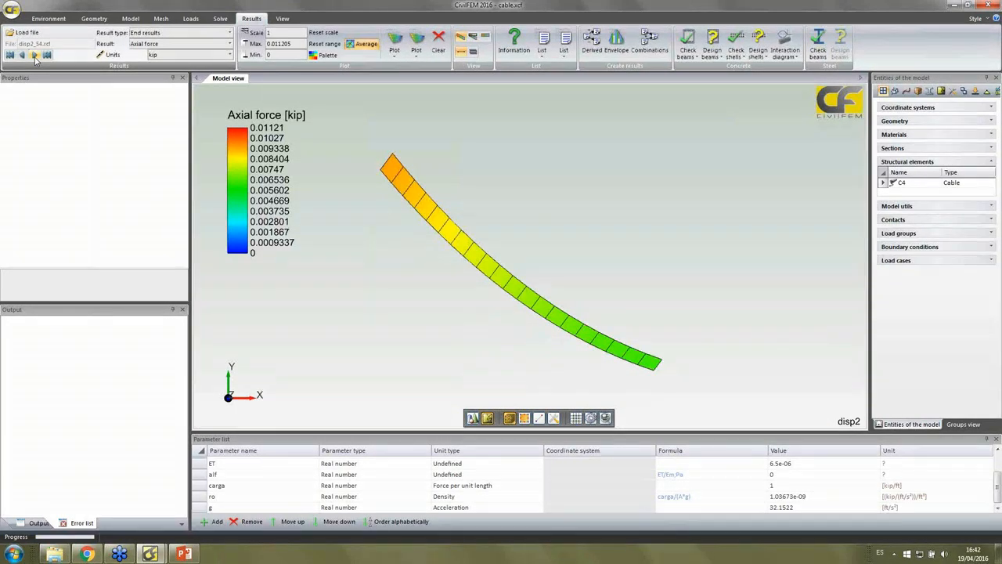
left_click(34, 55)
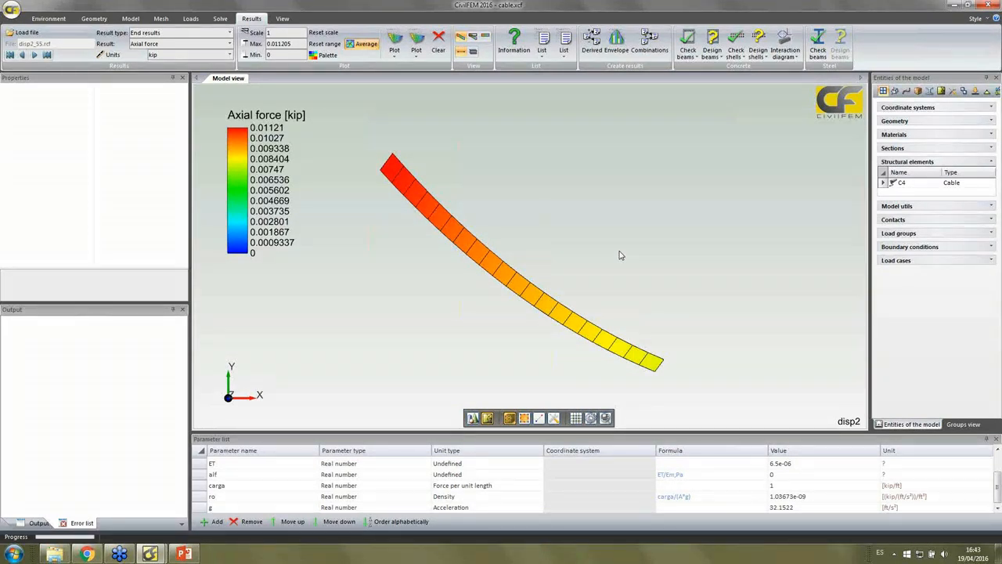
mouse_move(595, 222)
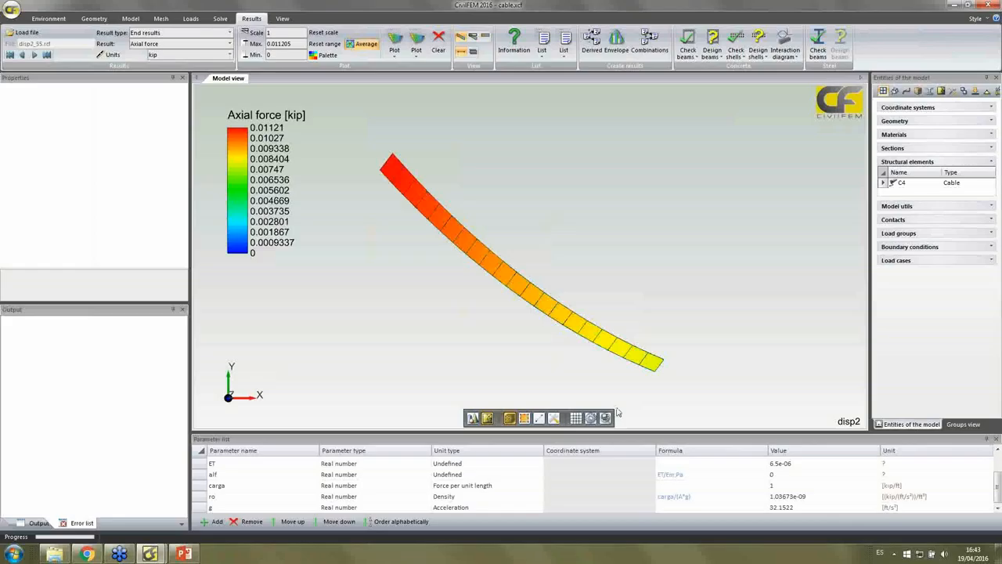
mouse_move(413, 389)
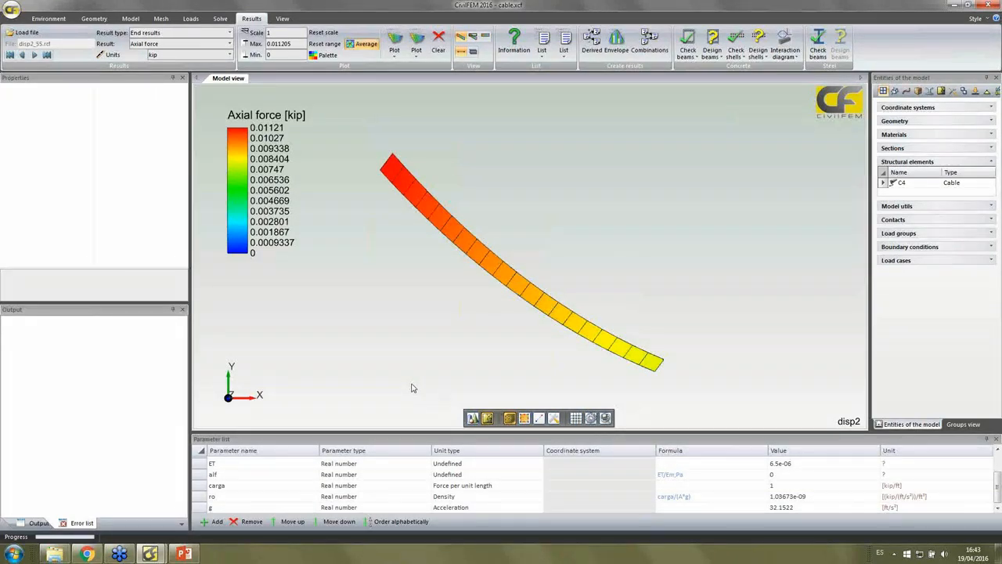
mouse_move(329, 150)
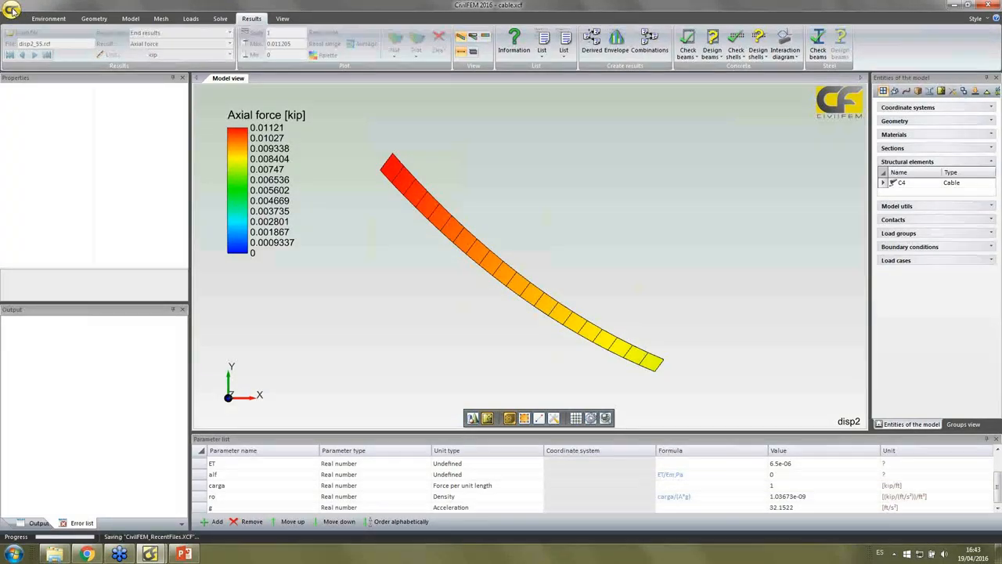
Step: From the File menu, browse up to the cable crane folder and open catenary moving load.cf
left_click(12, 9)
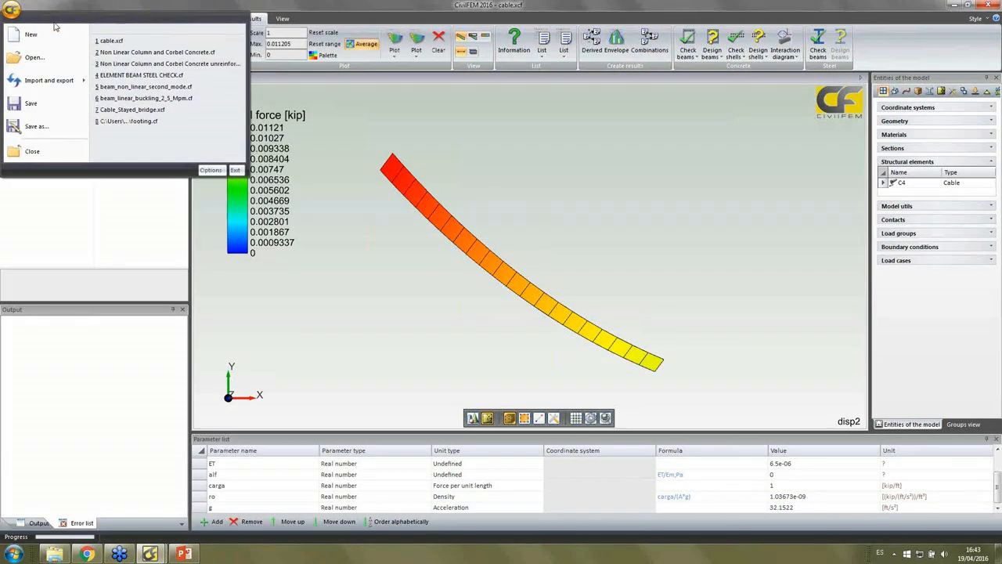
mouse_move(31, 35)
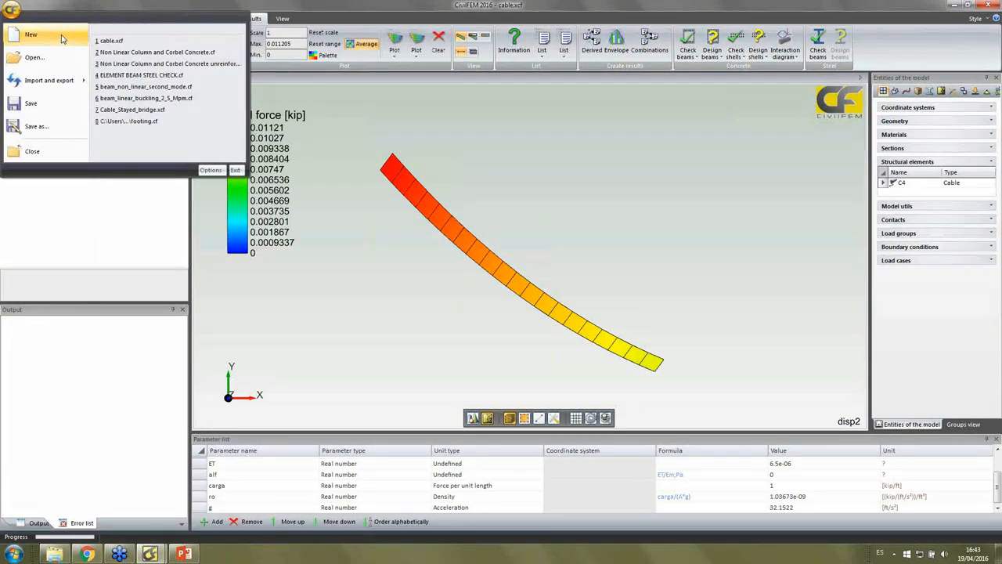
mouse_move(488, 152)
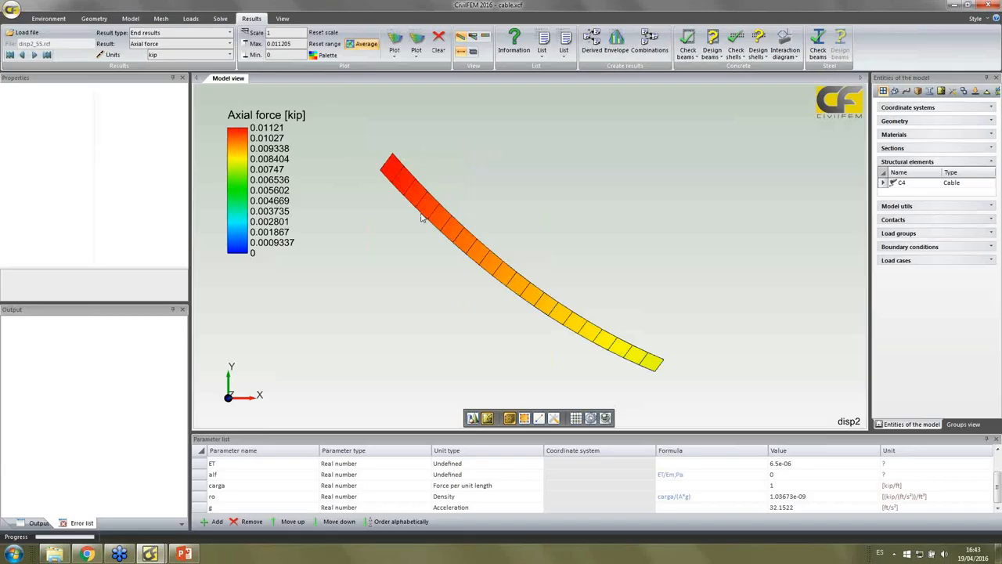
left_click(13, 9)
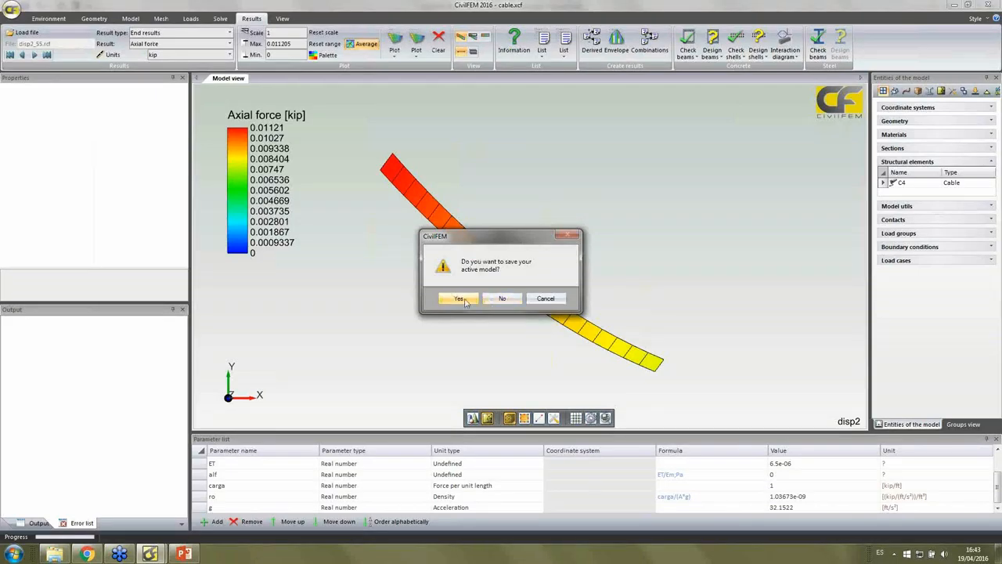
left_click(459, 298)
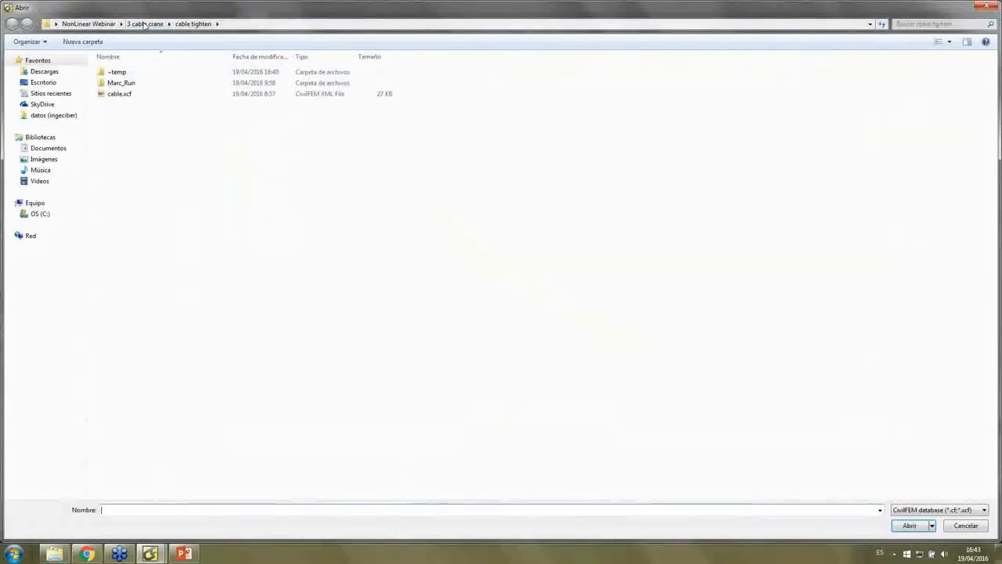
left_click(191, 24)
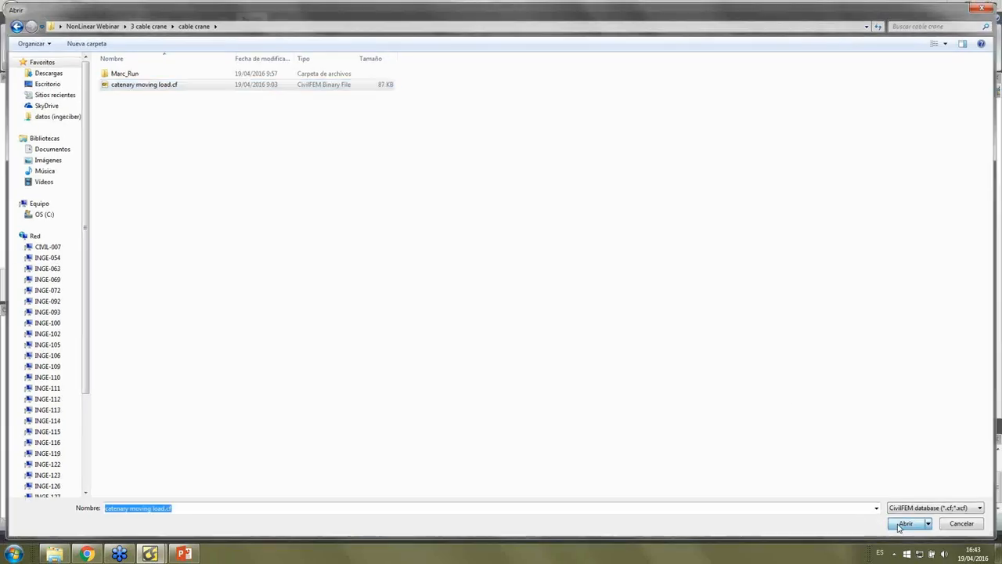
left_click(905, 522)
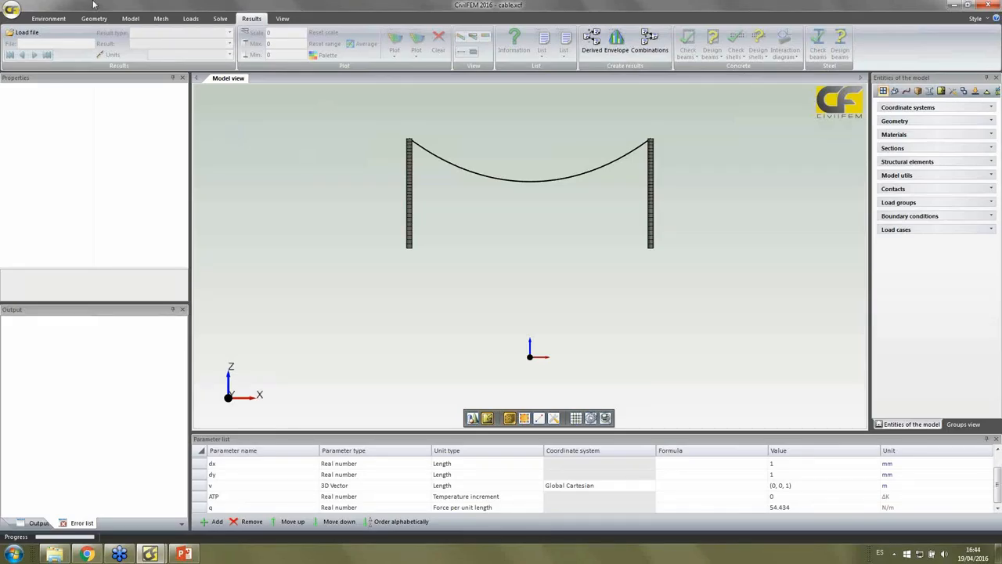
Step: Load the SC_1.rcf results and show load group SC 1 with its point load near a tower
left_click(27, 31)
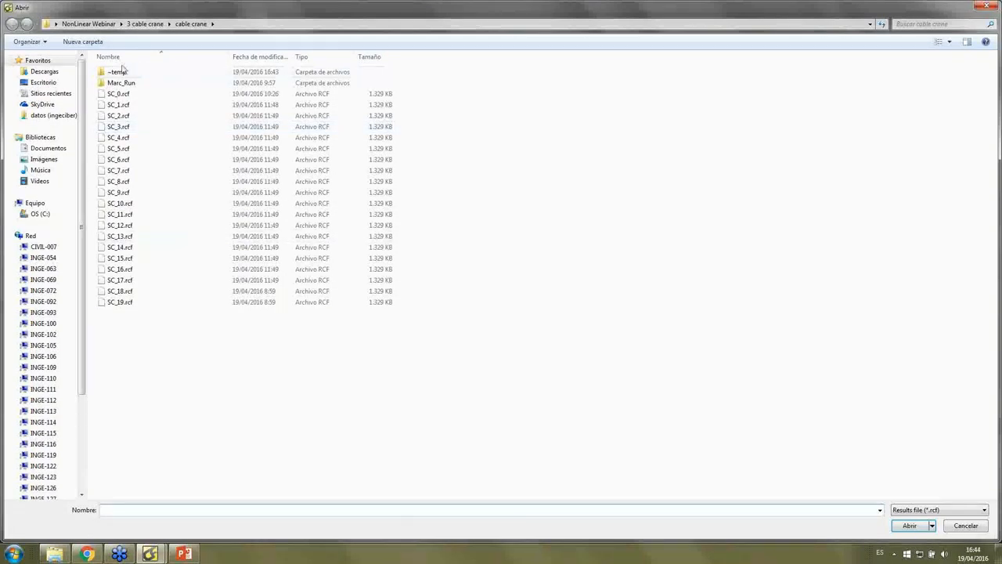
left_click(119, 104)
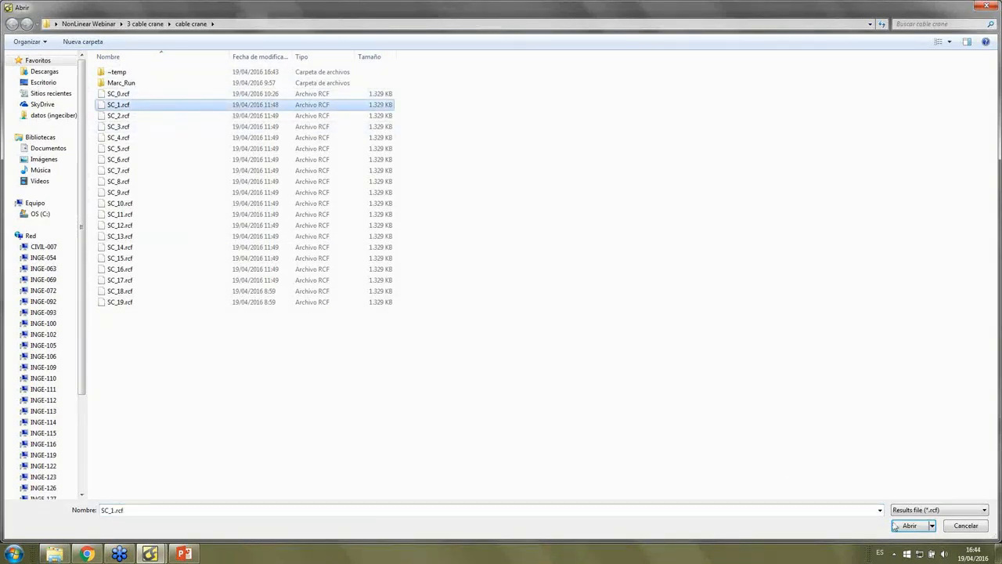
left_click(908, 526)
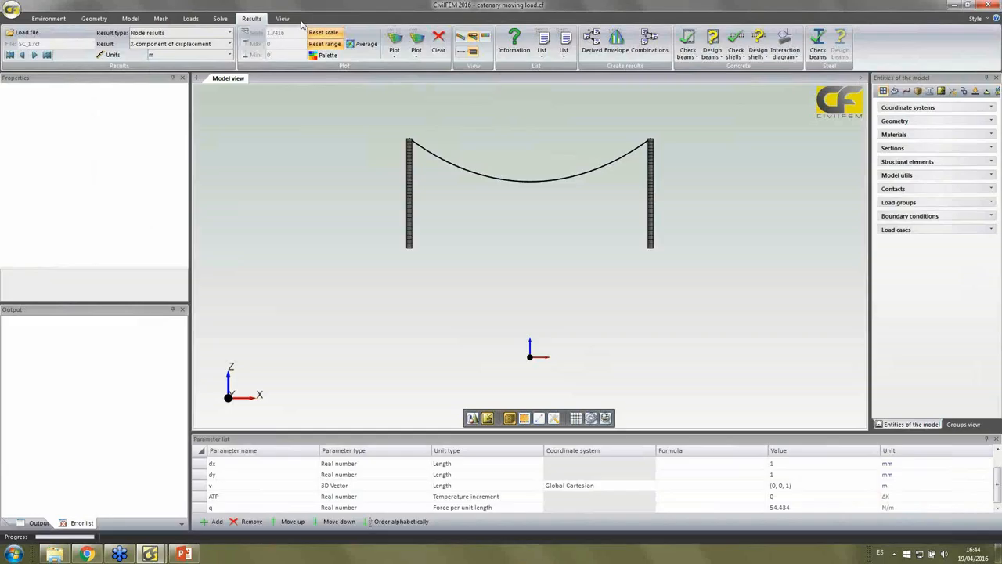
mouse_move(415, 147)
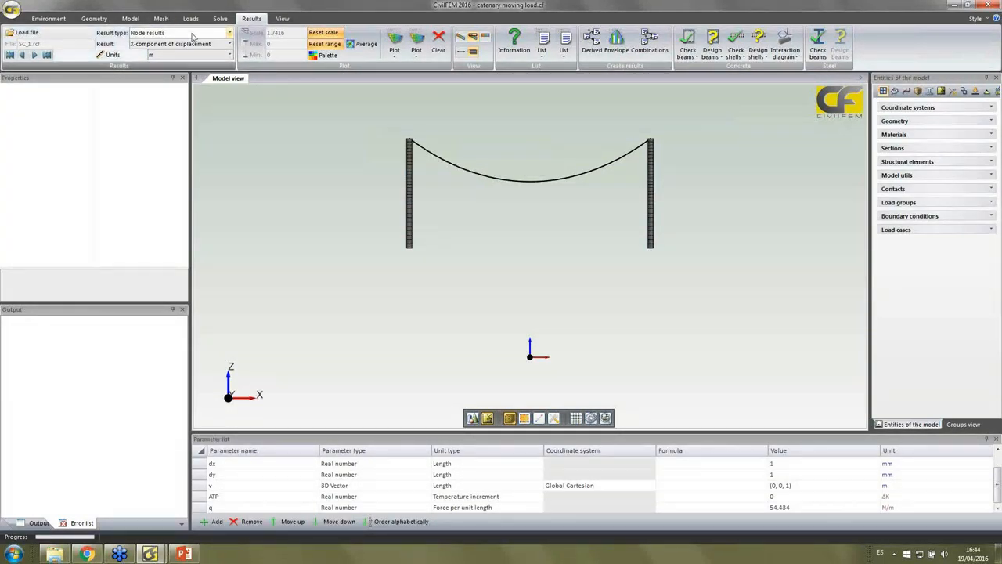
left_click(191, 19)
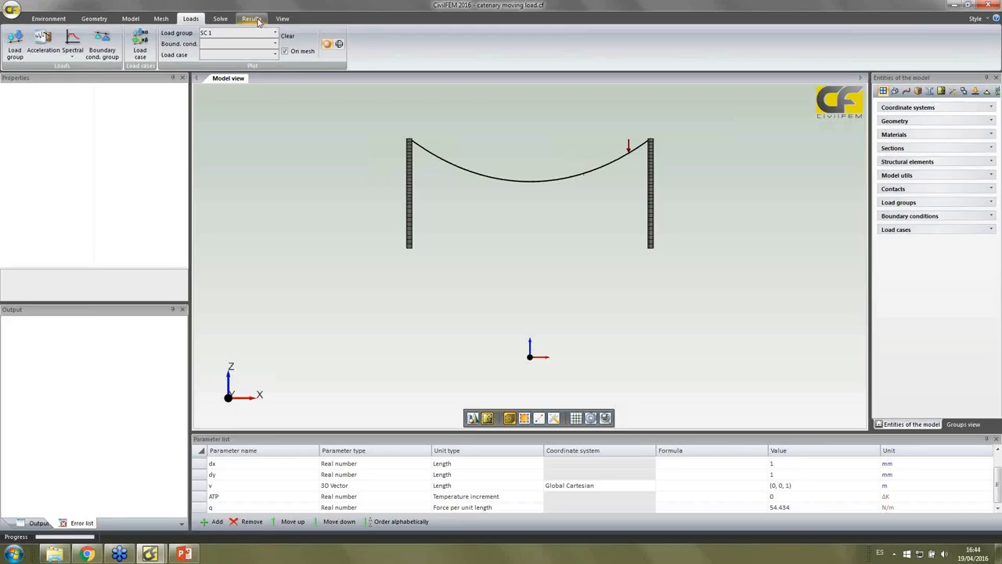
Step: Plot Z-component of displacement contours for load step SC 1 on the cable
left_click(250, 19)
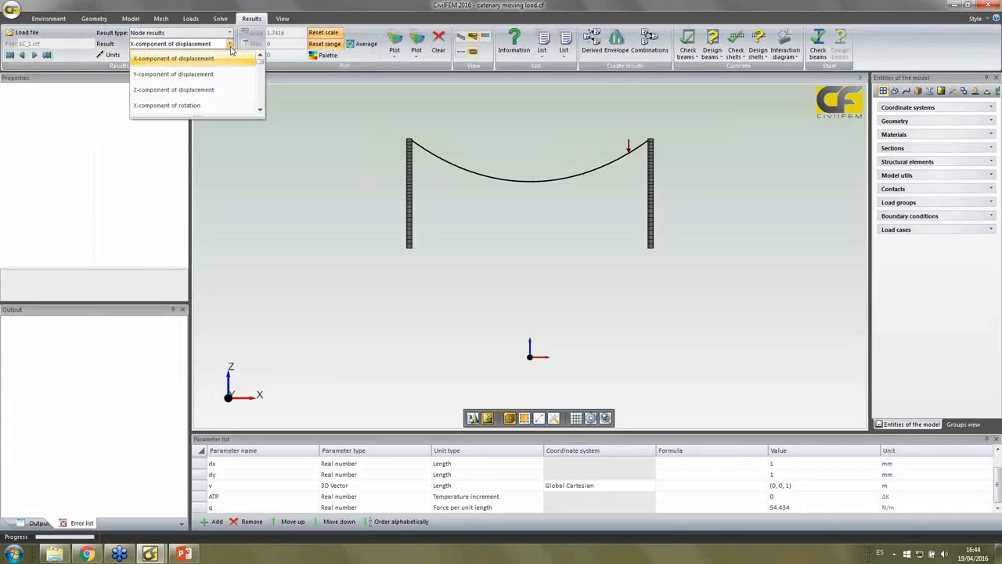
left_click(172, 89)
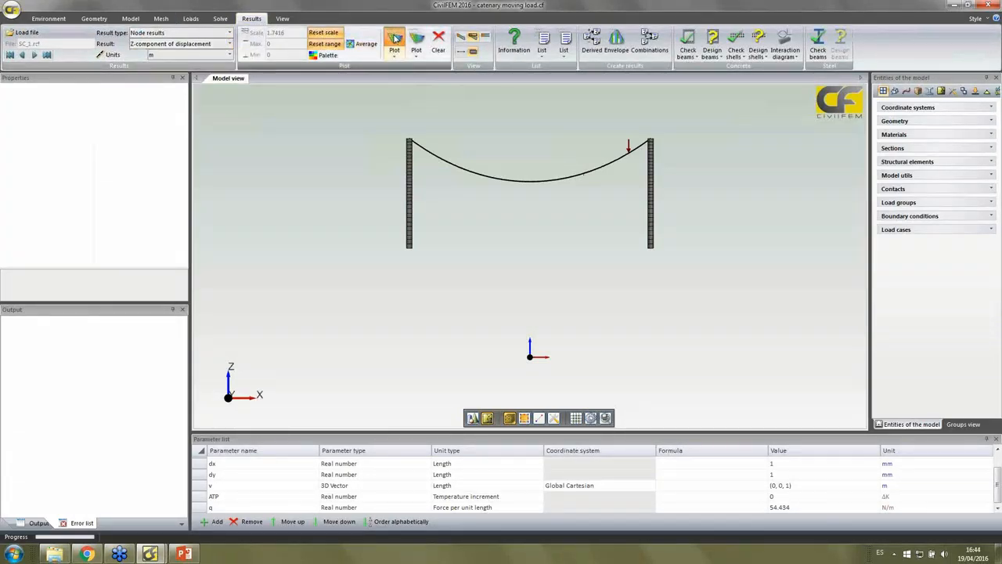
left_click(395, 39)
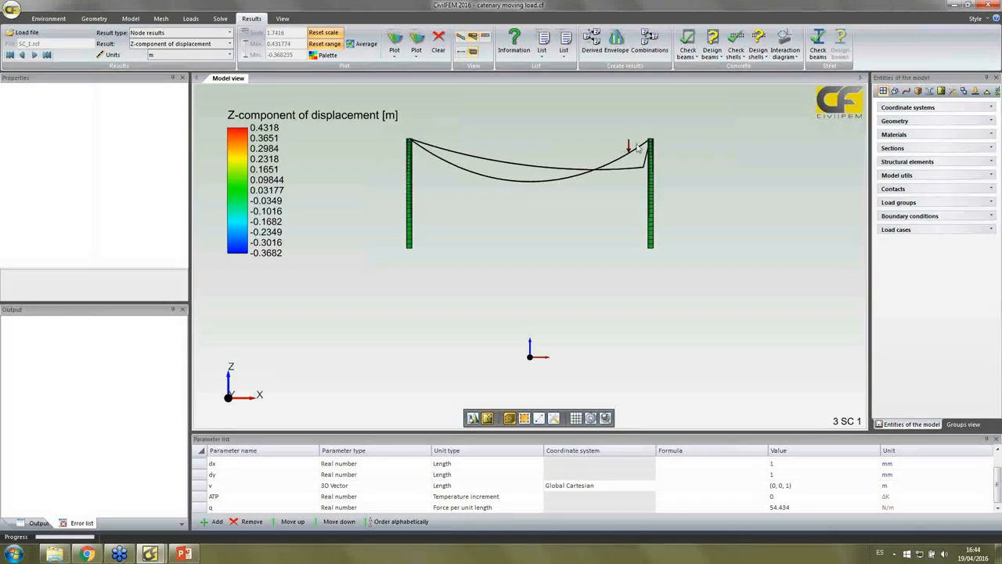
mouse_move(423, 147)
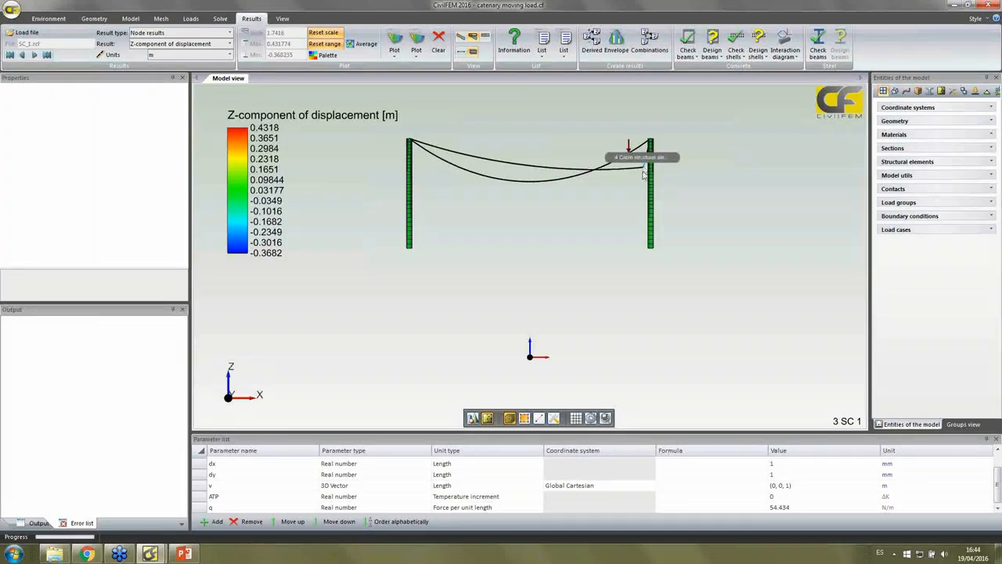
mouse_move(670, 285)
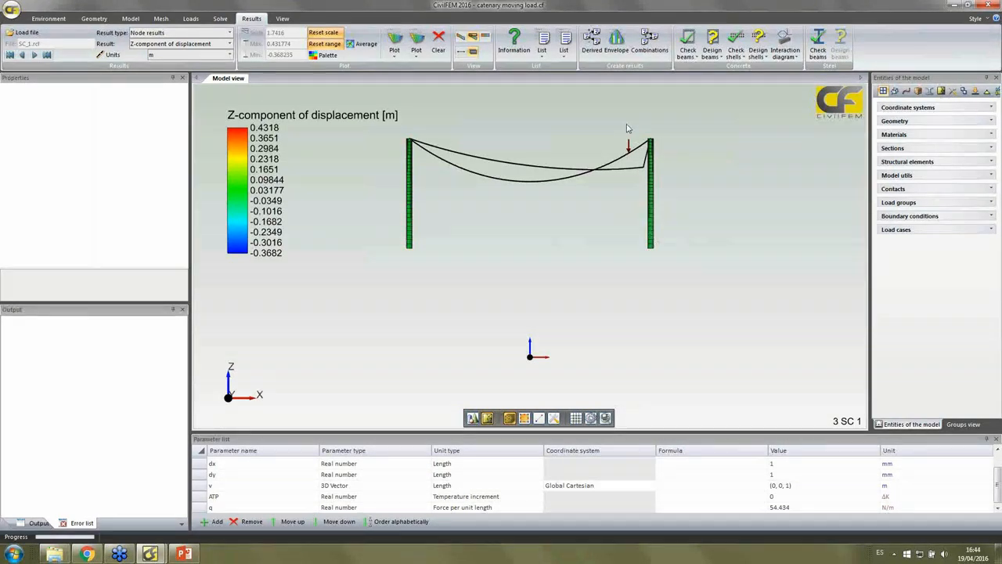
mouse_move(654, 139)
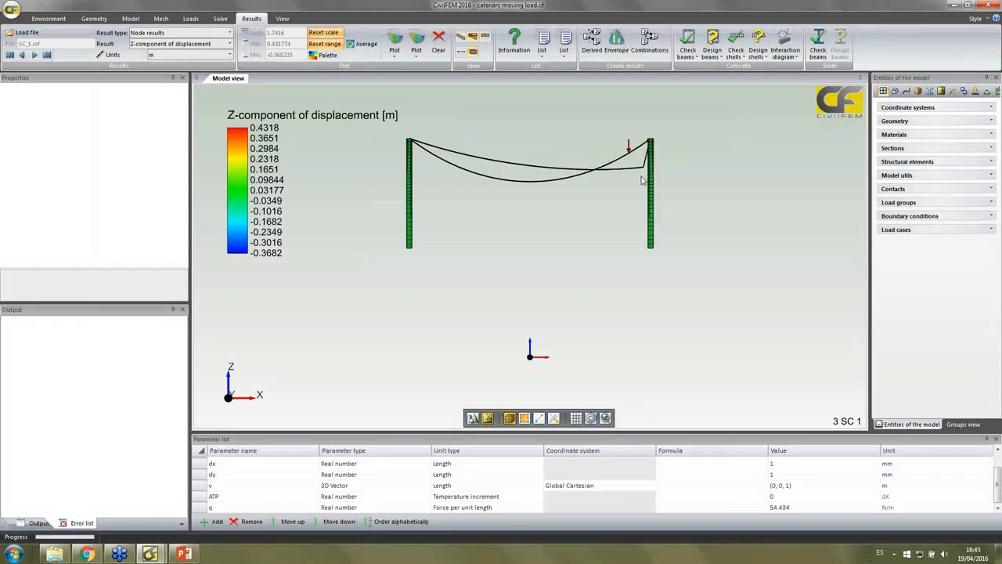
mouse_move(613, 187)
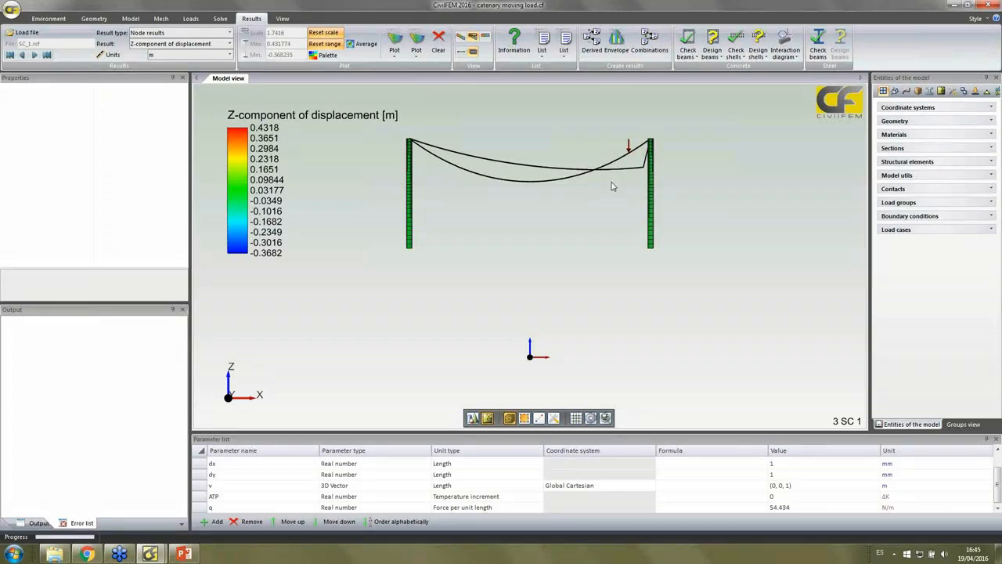
mouse_move(645, 162)
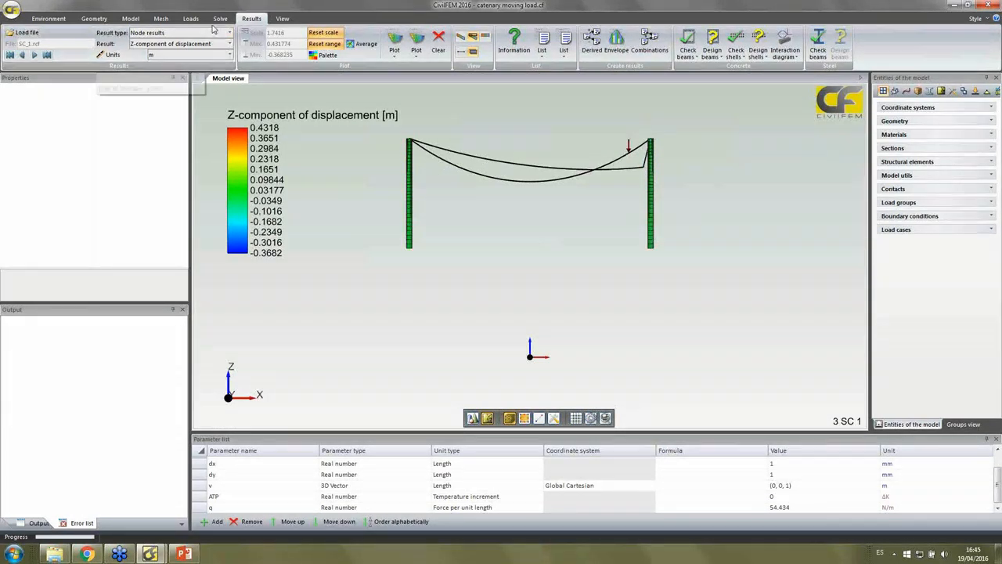
Step: Check the load definitions, then step the Z-displacement contours forward to load step SC19
left_click(191, 19)
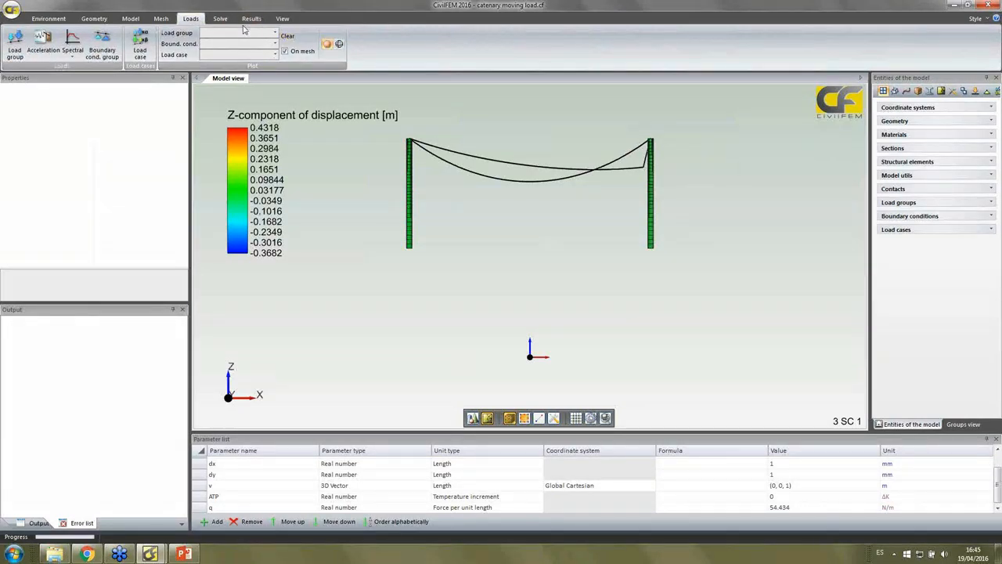
left_click(250, 19)
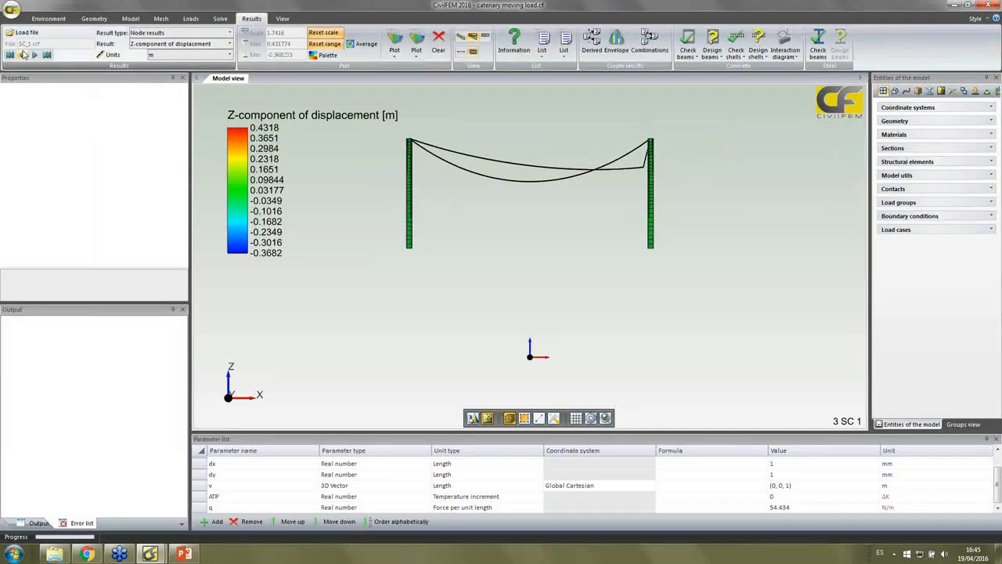
left_click(35, 53)
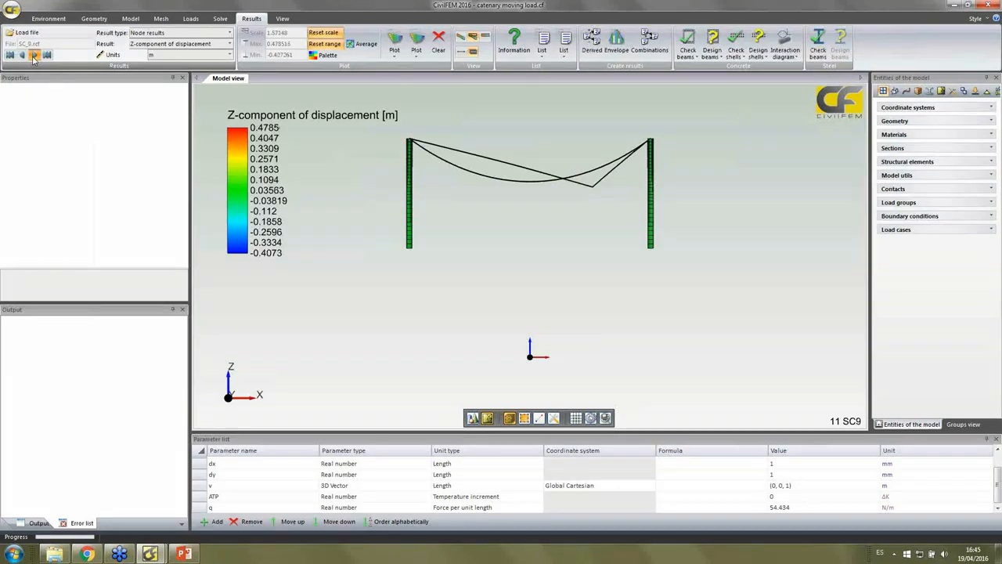
left_click(34, 55)
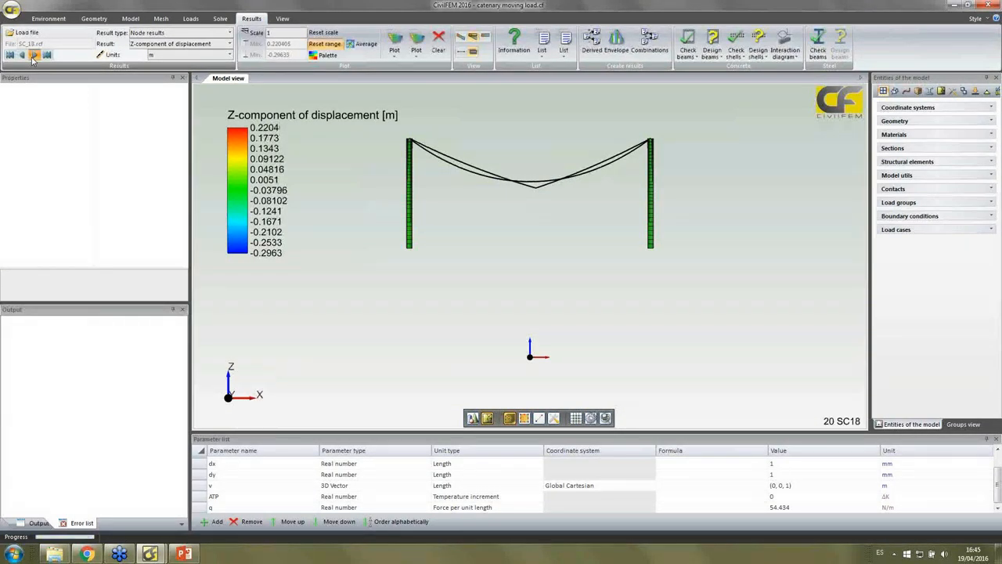
left_click(34, 55)
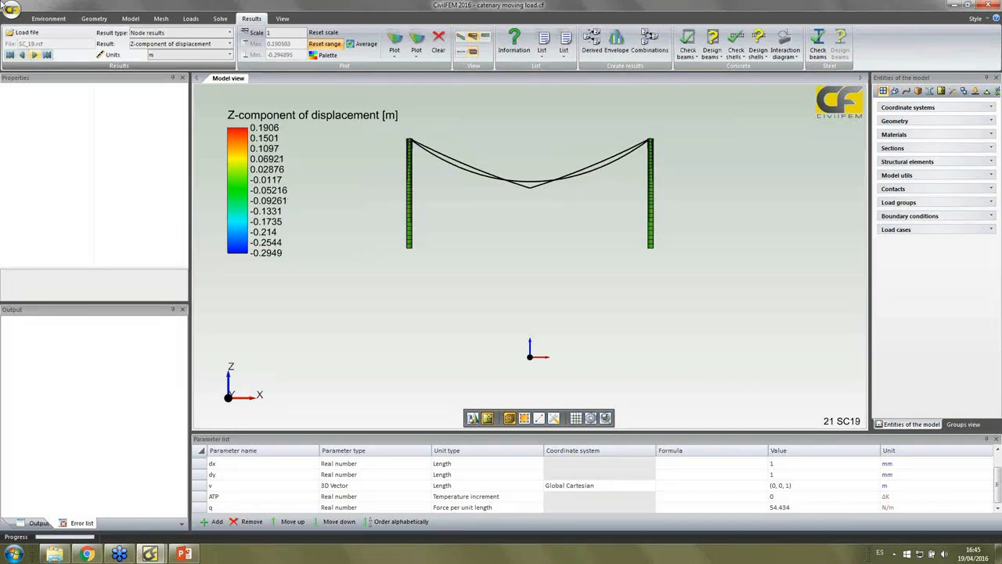